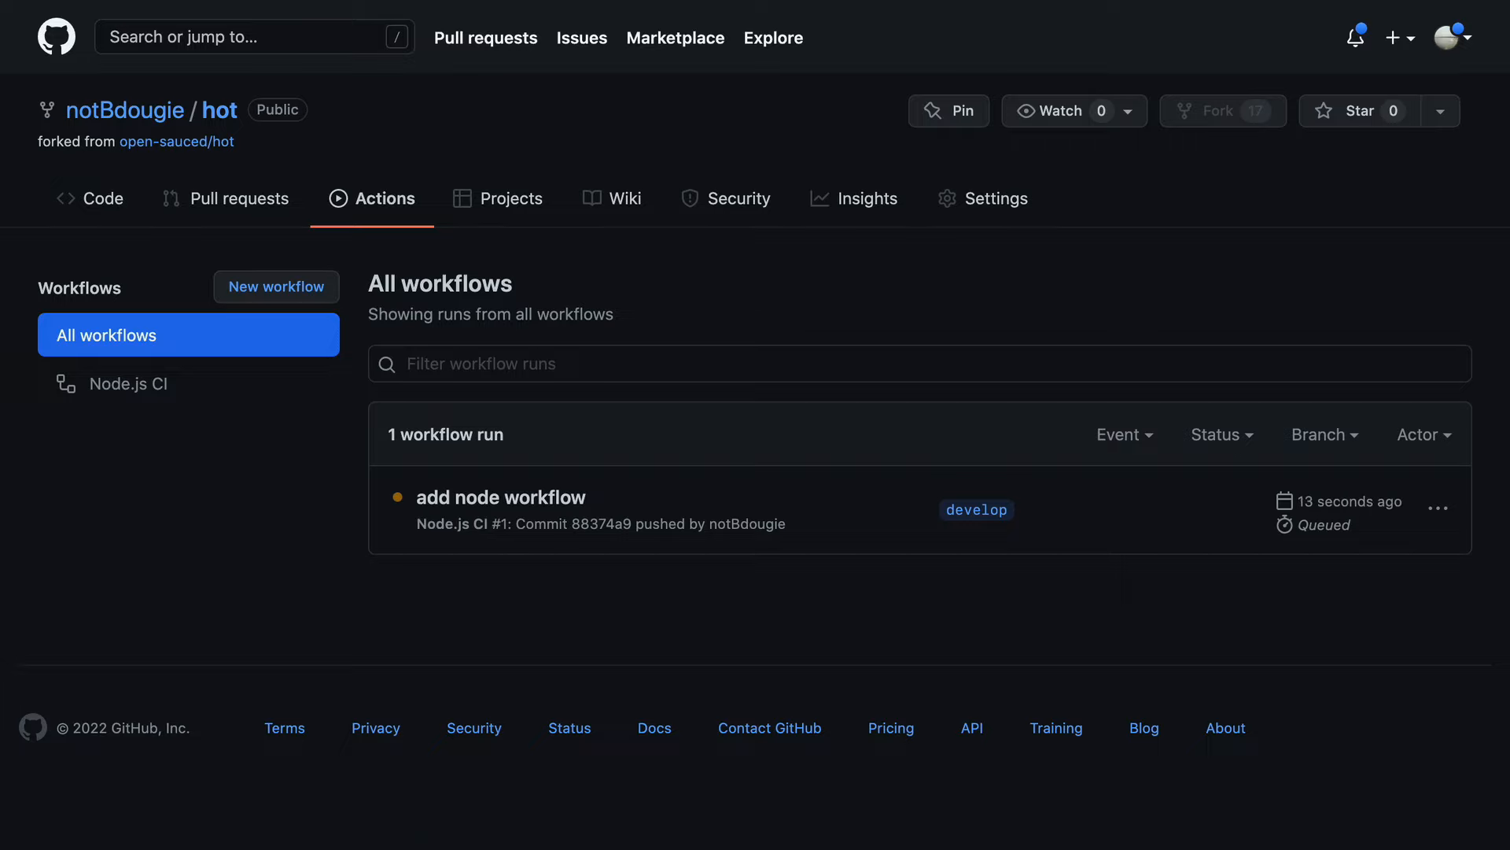
mouse_move(334, 536)
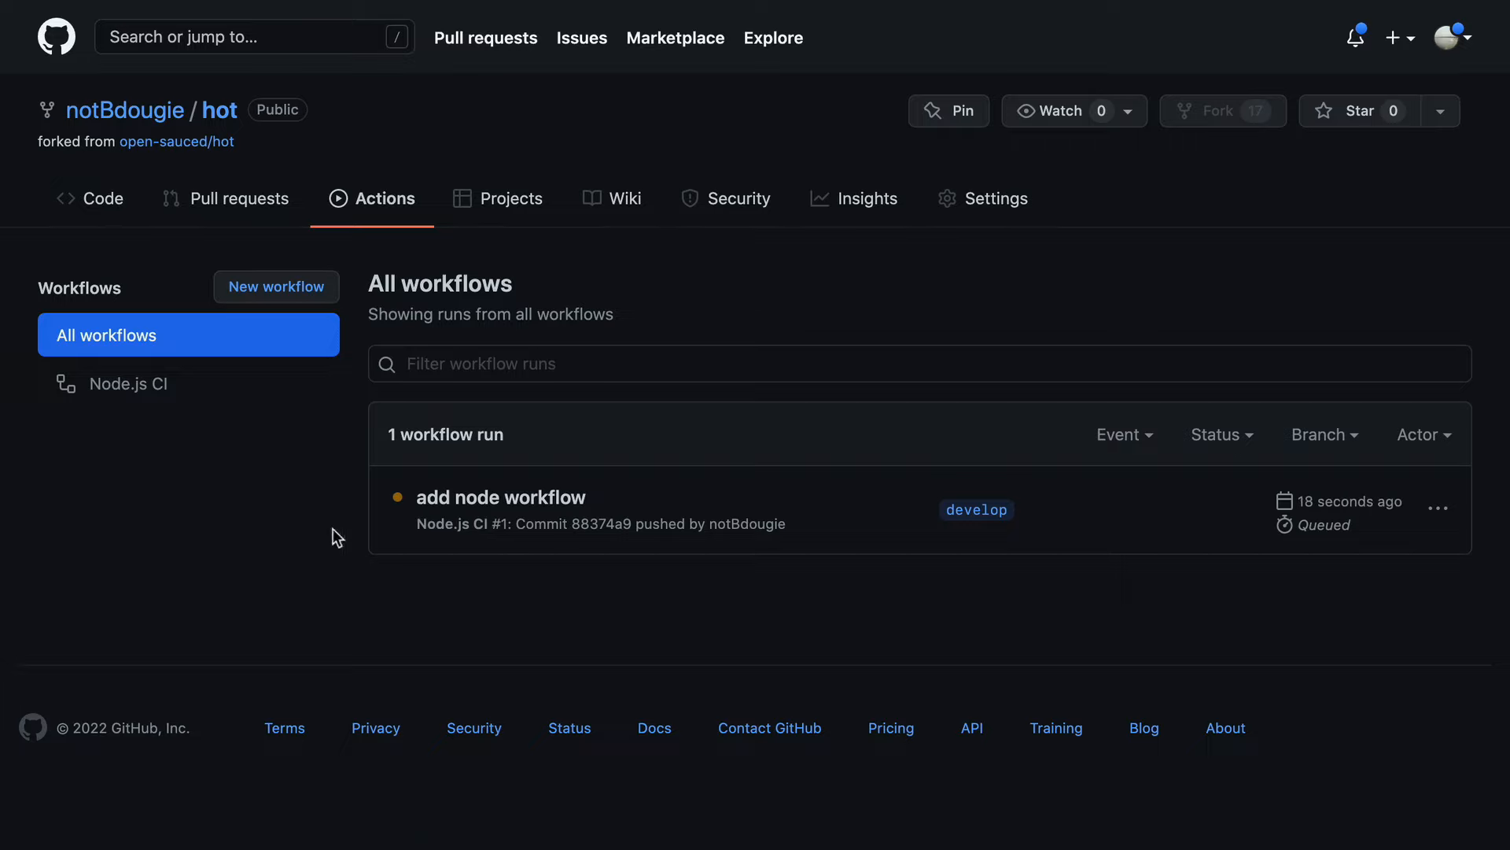
- From the fork's code page, browse the Marketplace filtered to Actions listings only
left_click(101, 199)
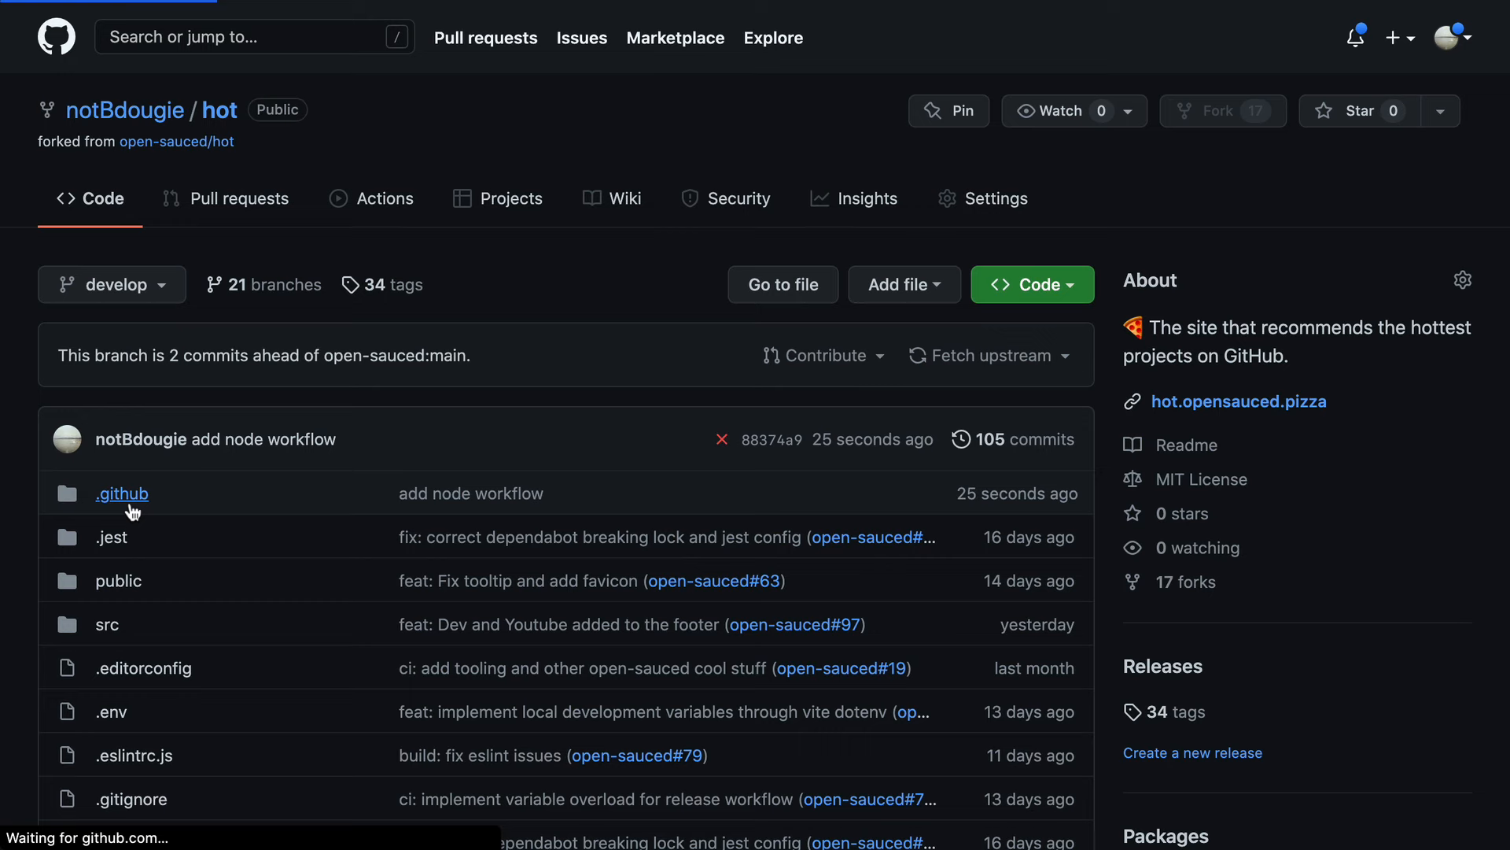
left_click(384, 198)
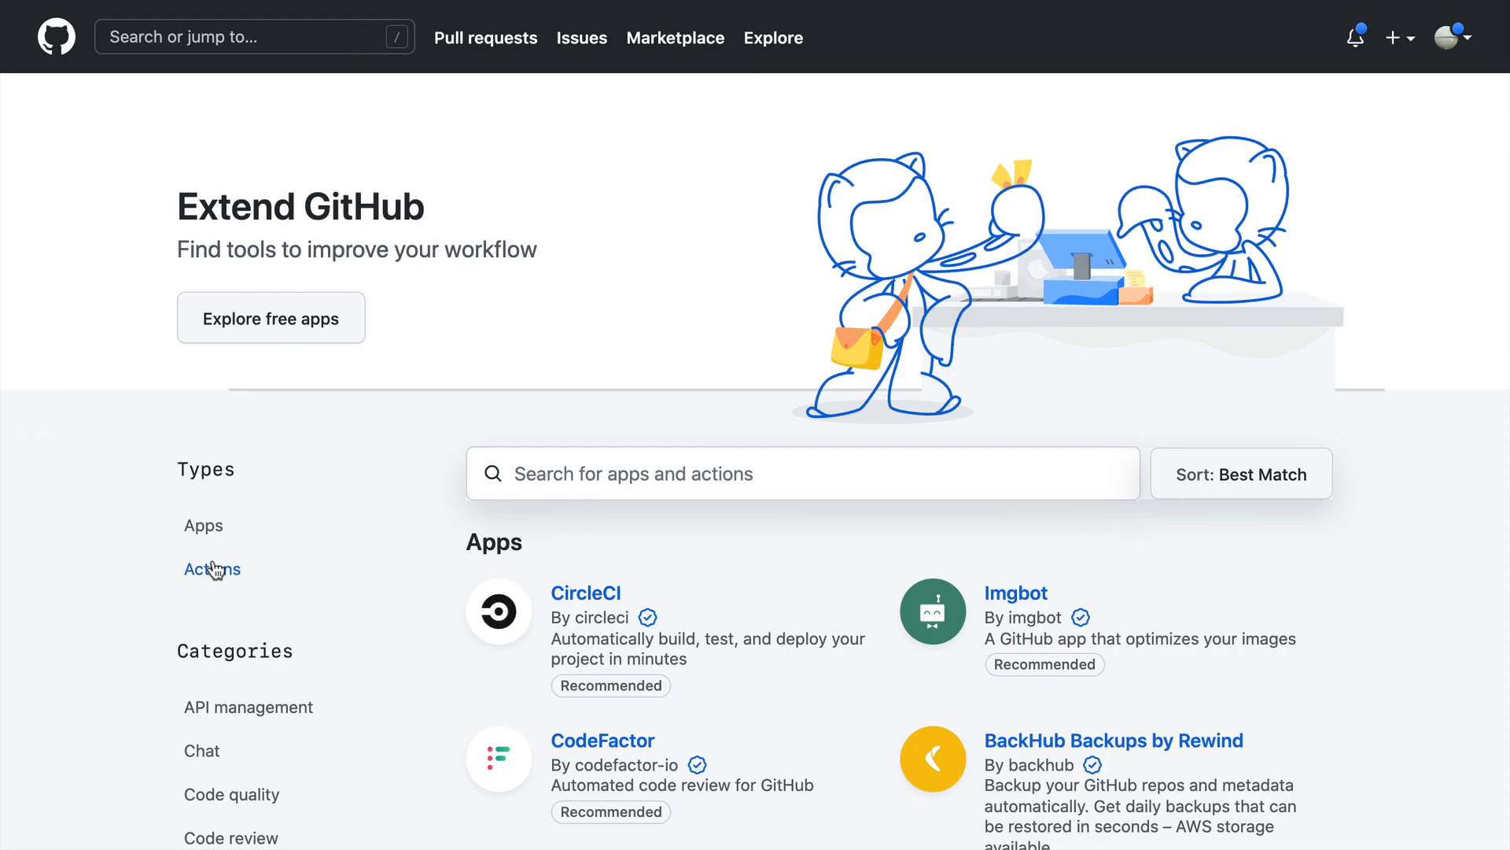
left_click(213, 568)
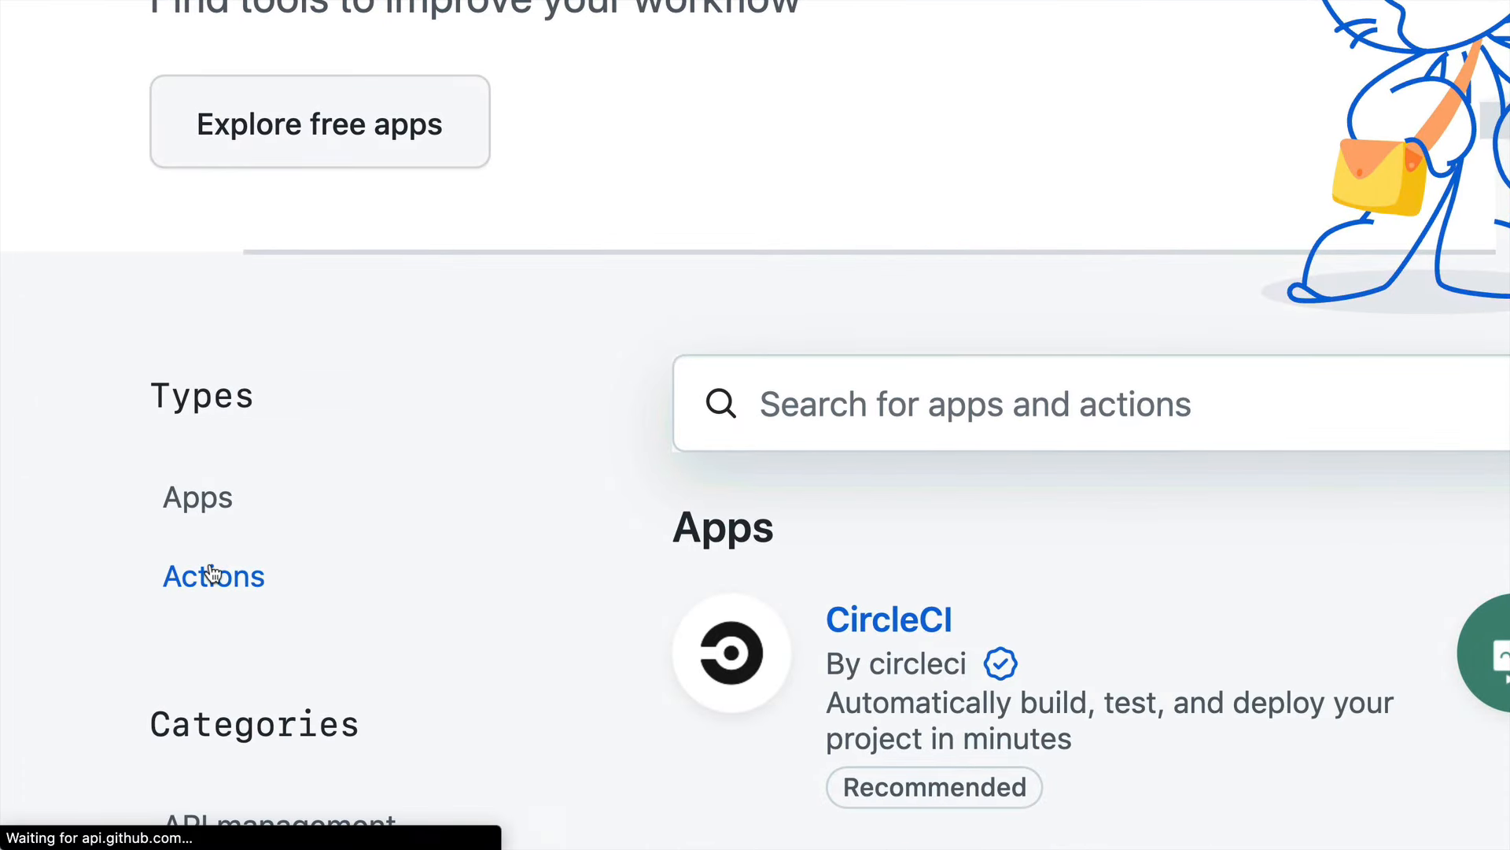
left_click(212, 576)
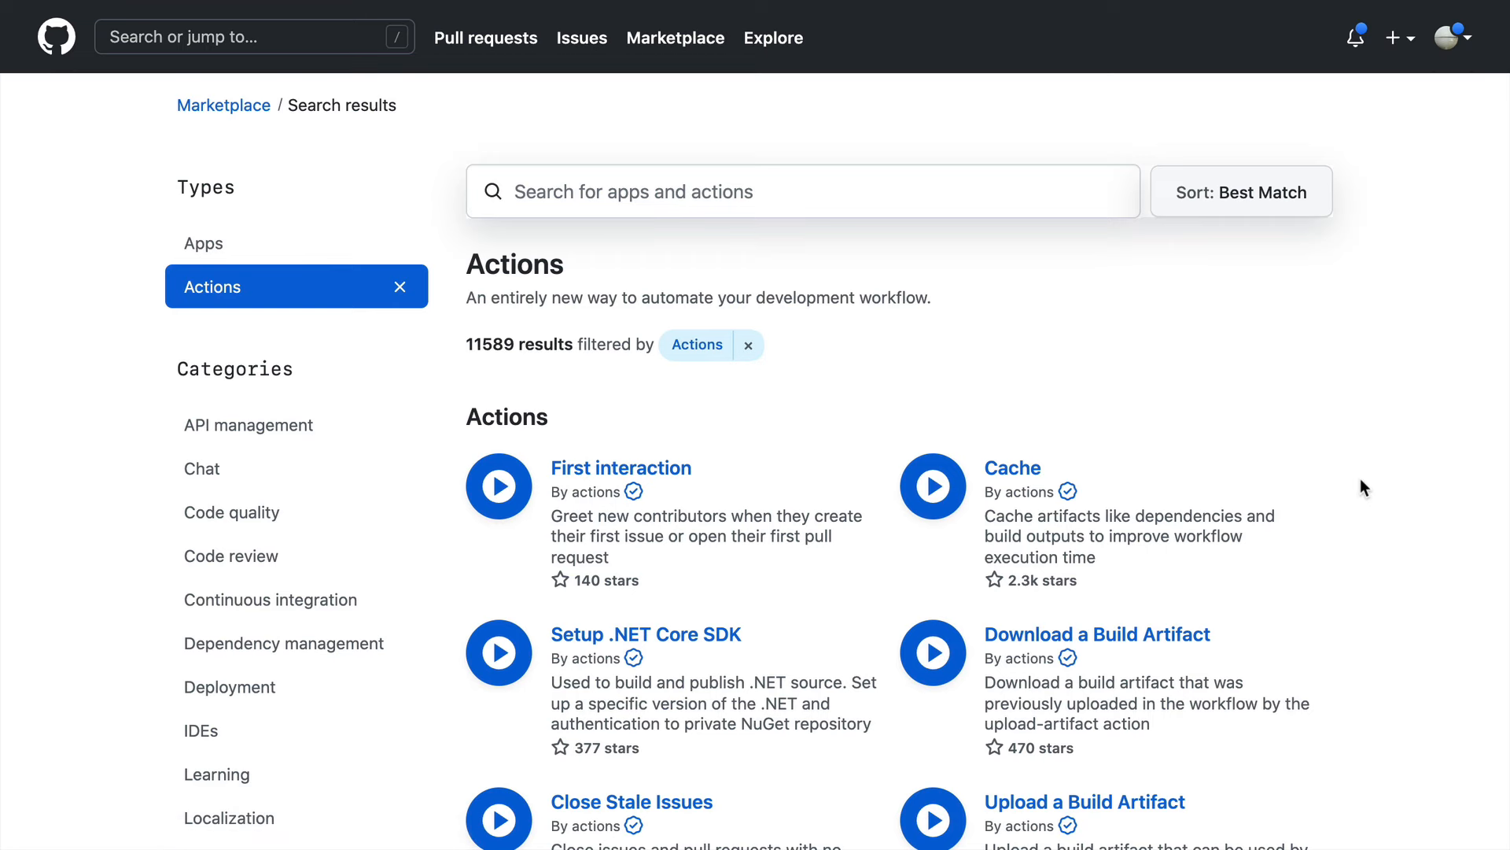
scroll("down", 3)
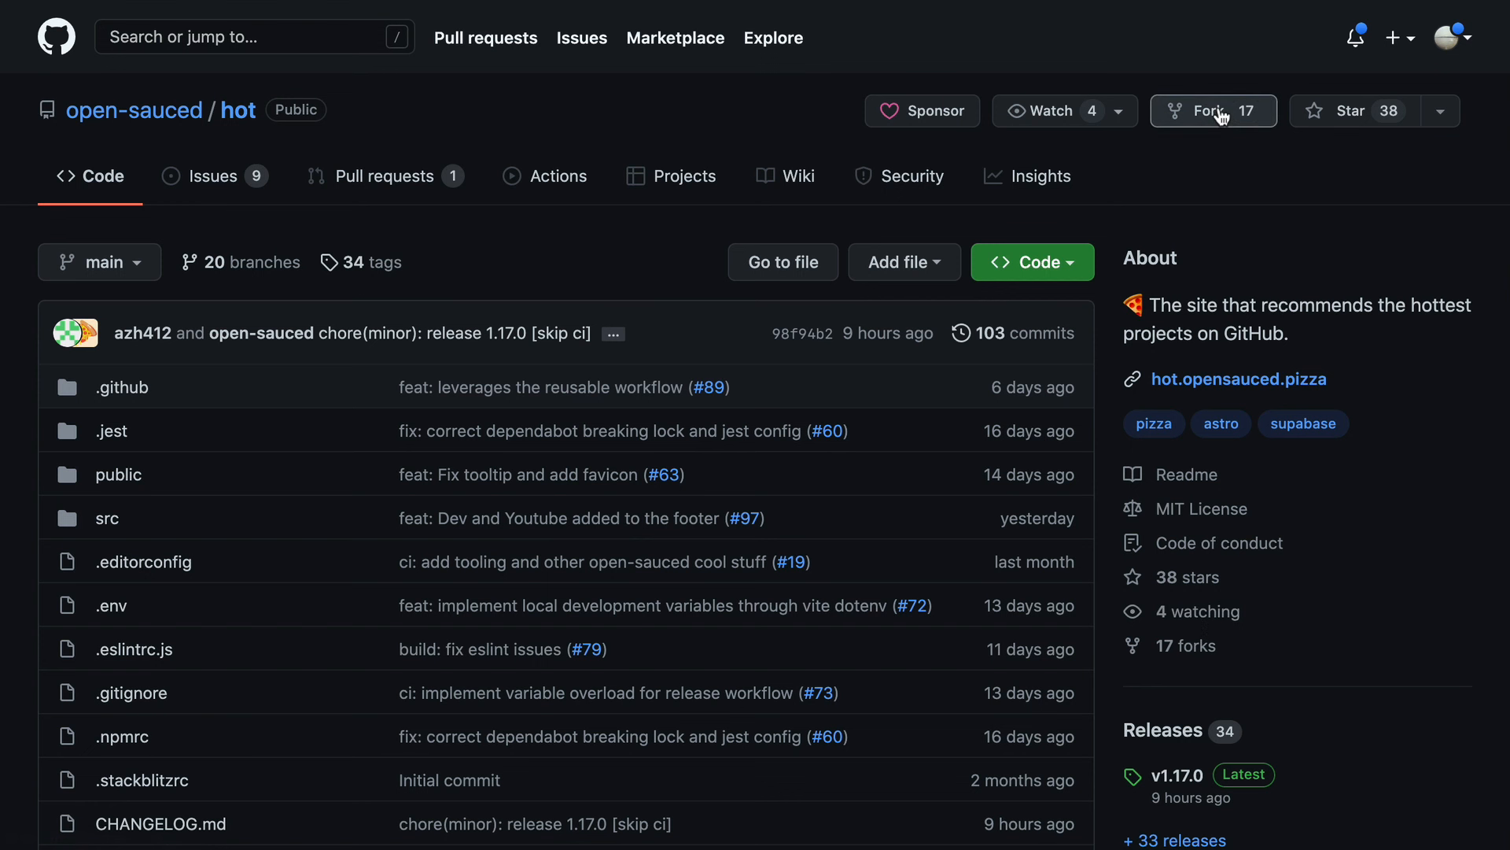
- Fork open-sauced/hot into notBdougie/hot and view it on the develop branch
left_click(1209, 110)
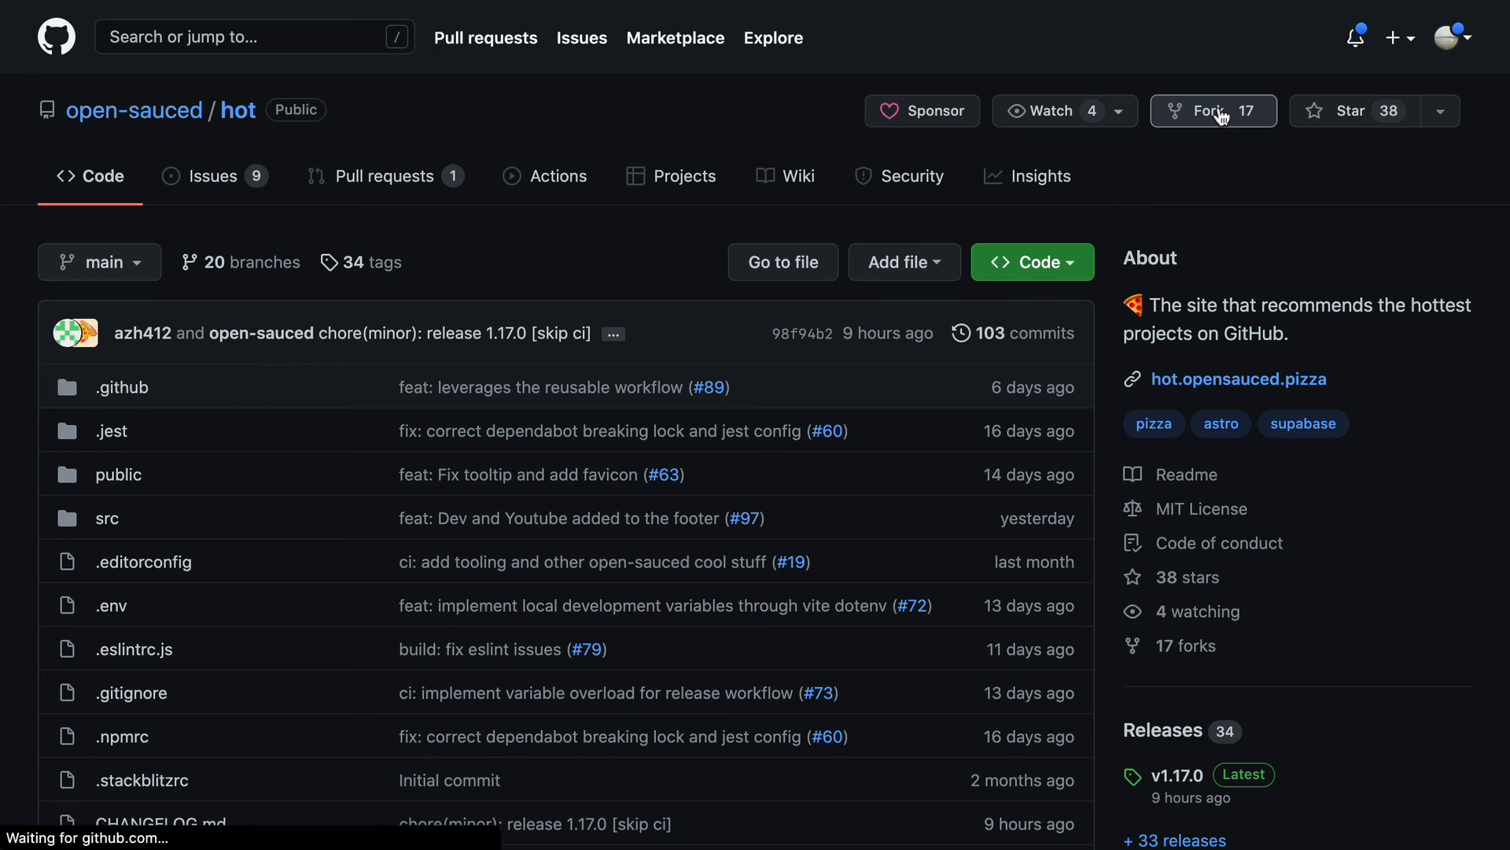
left_click(1209, 111)
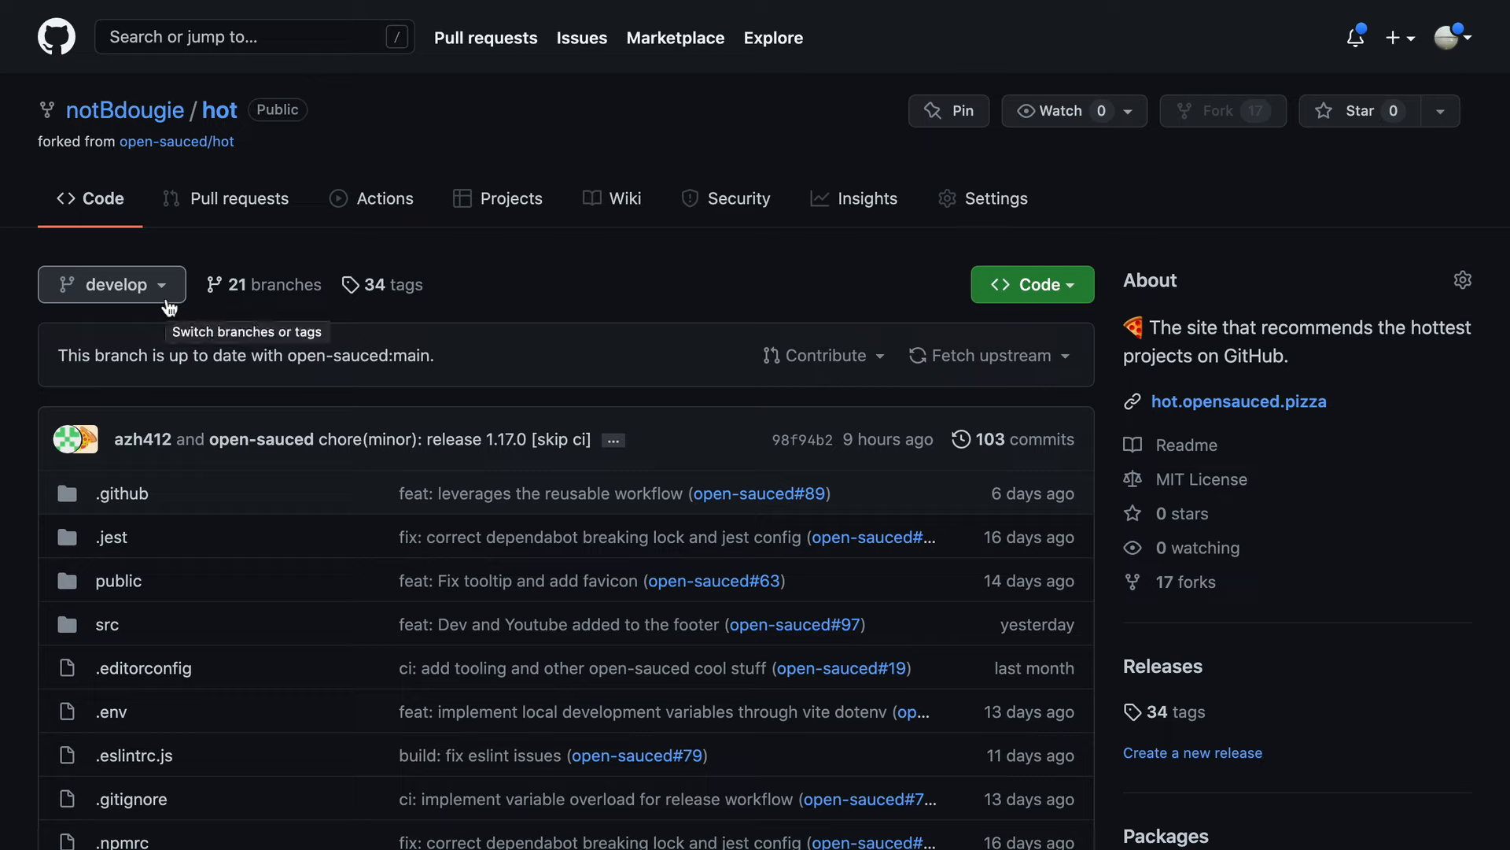
mouse_move(357, 209)
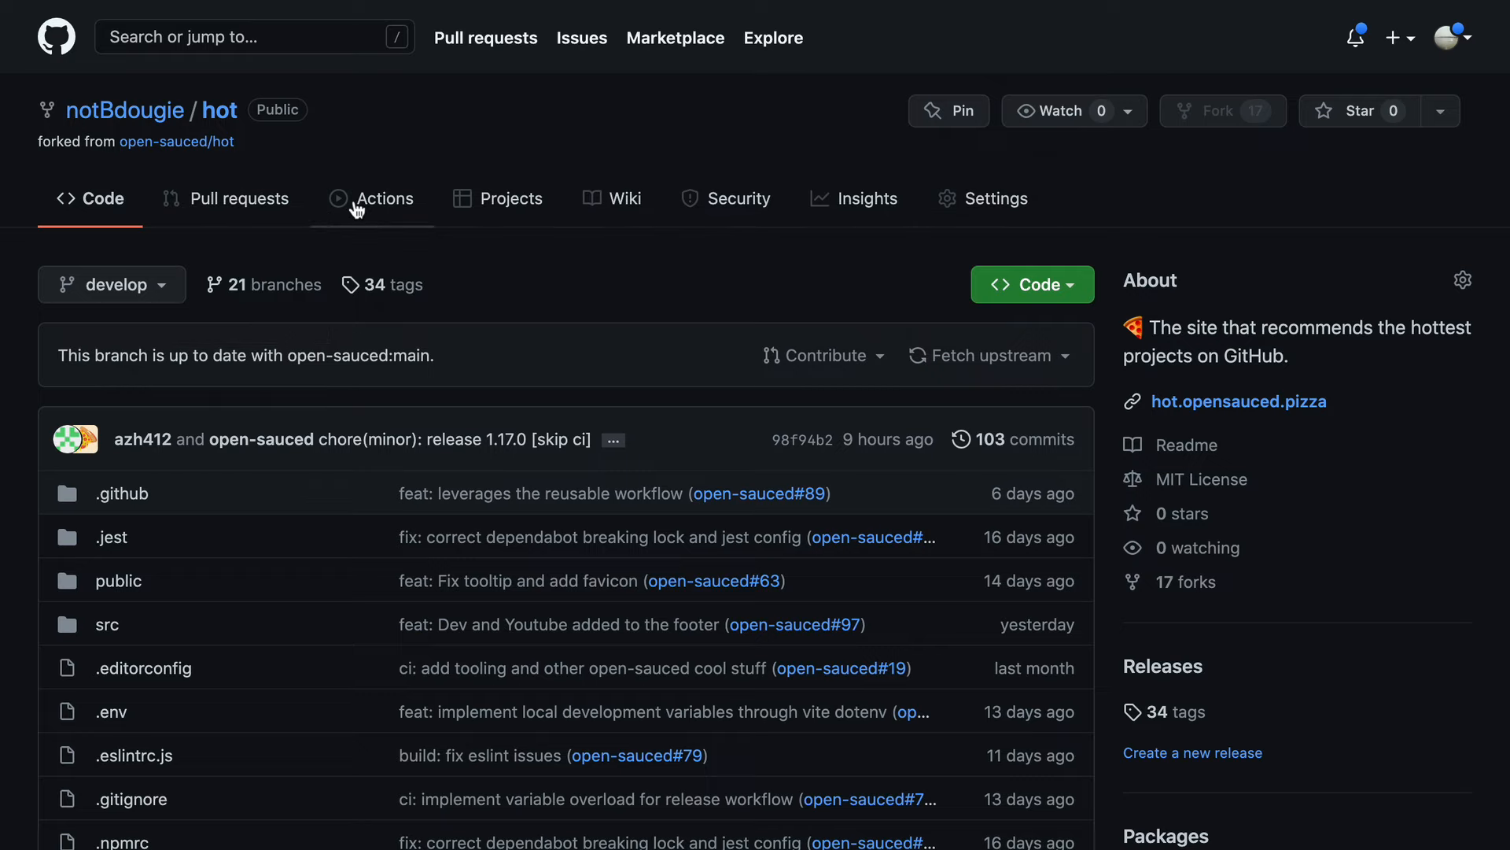
- Configure the Node.js template as node.js.yml and commit it to develop as 'add node workflow'
left_click(384, 198)
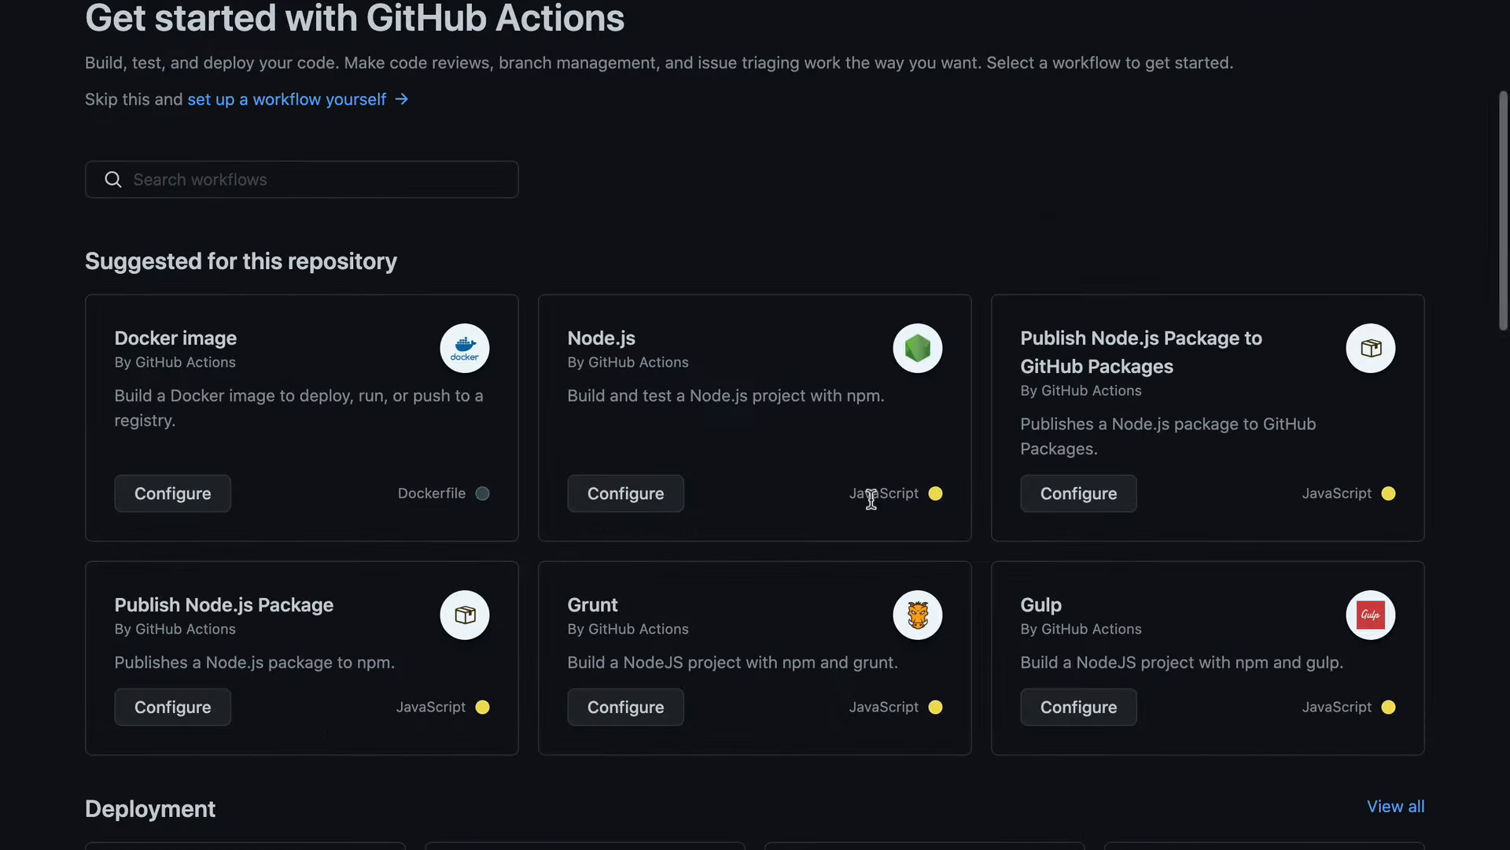
scroll("down", 3)
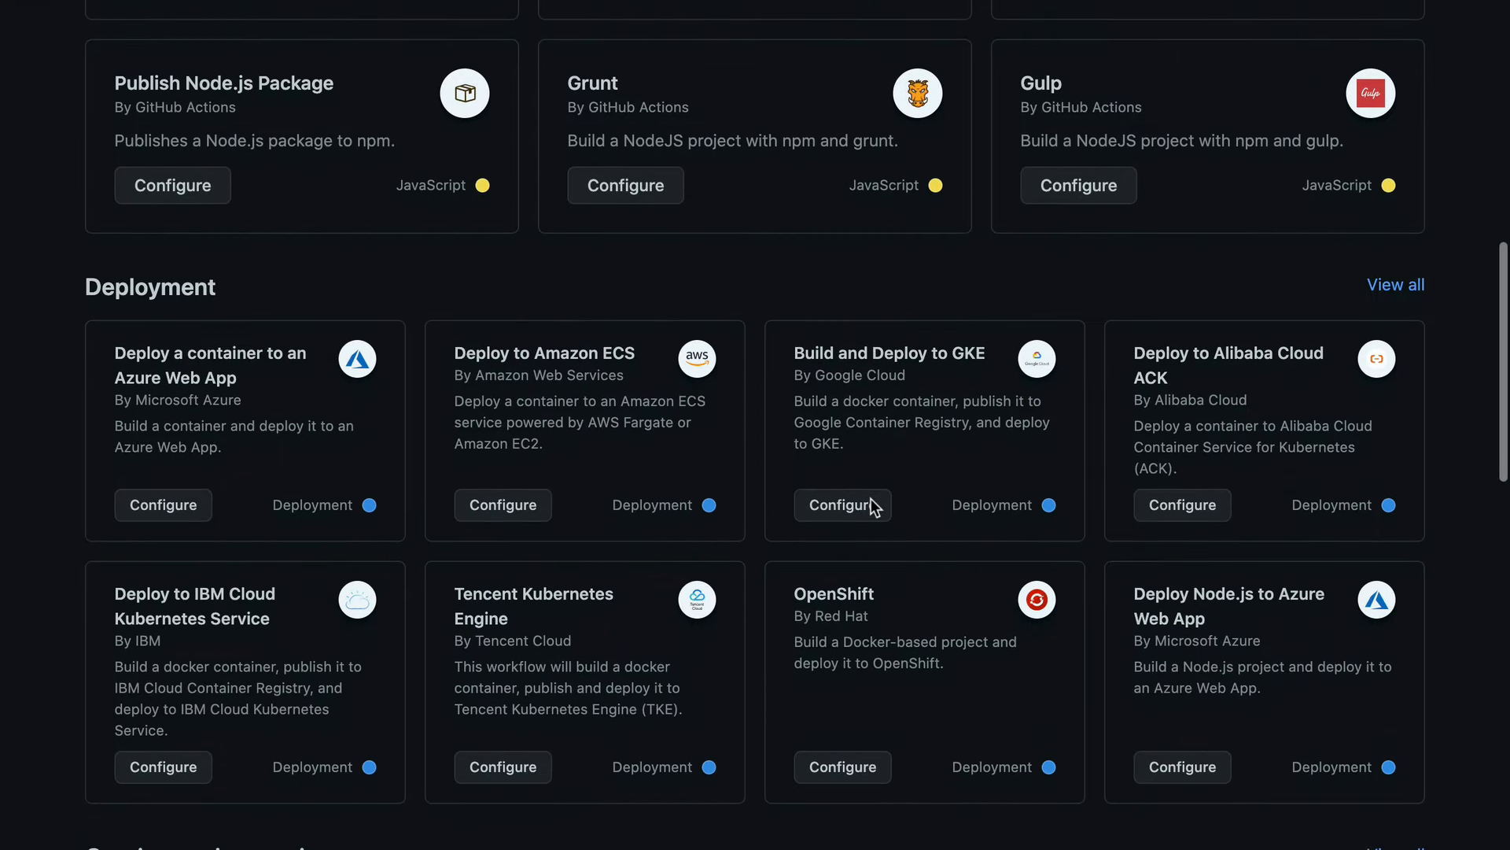
scroll("up", 3)
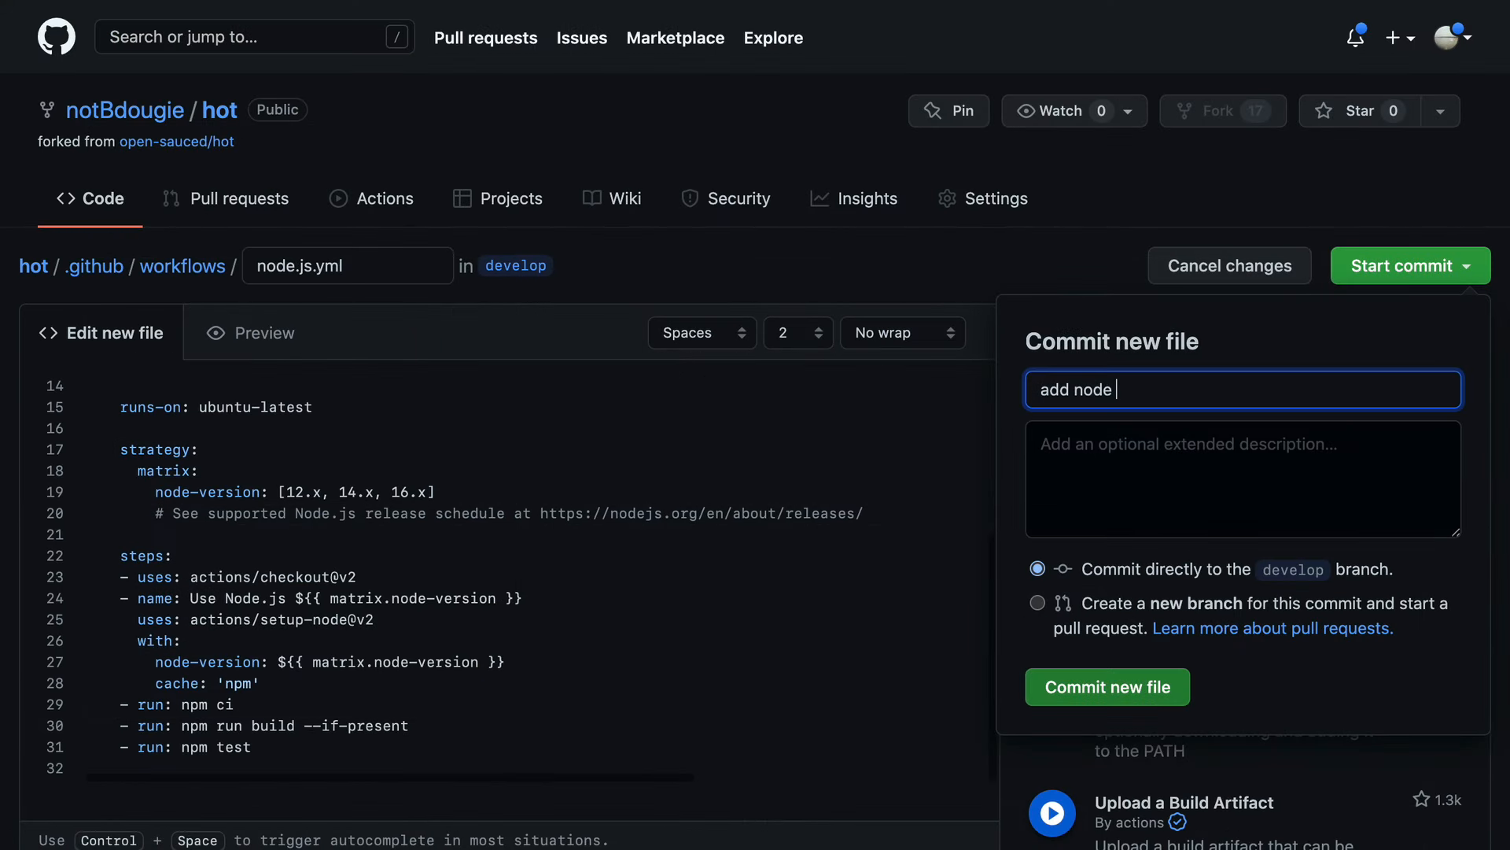
type("workflow")
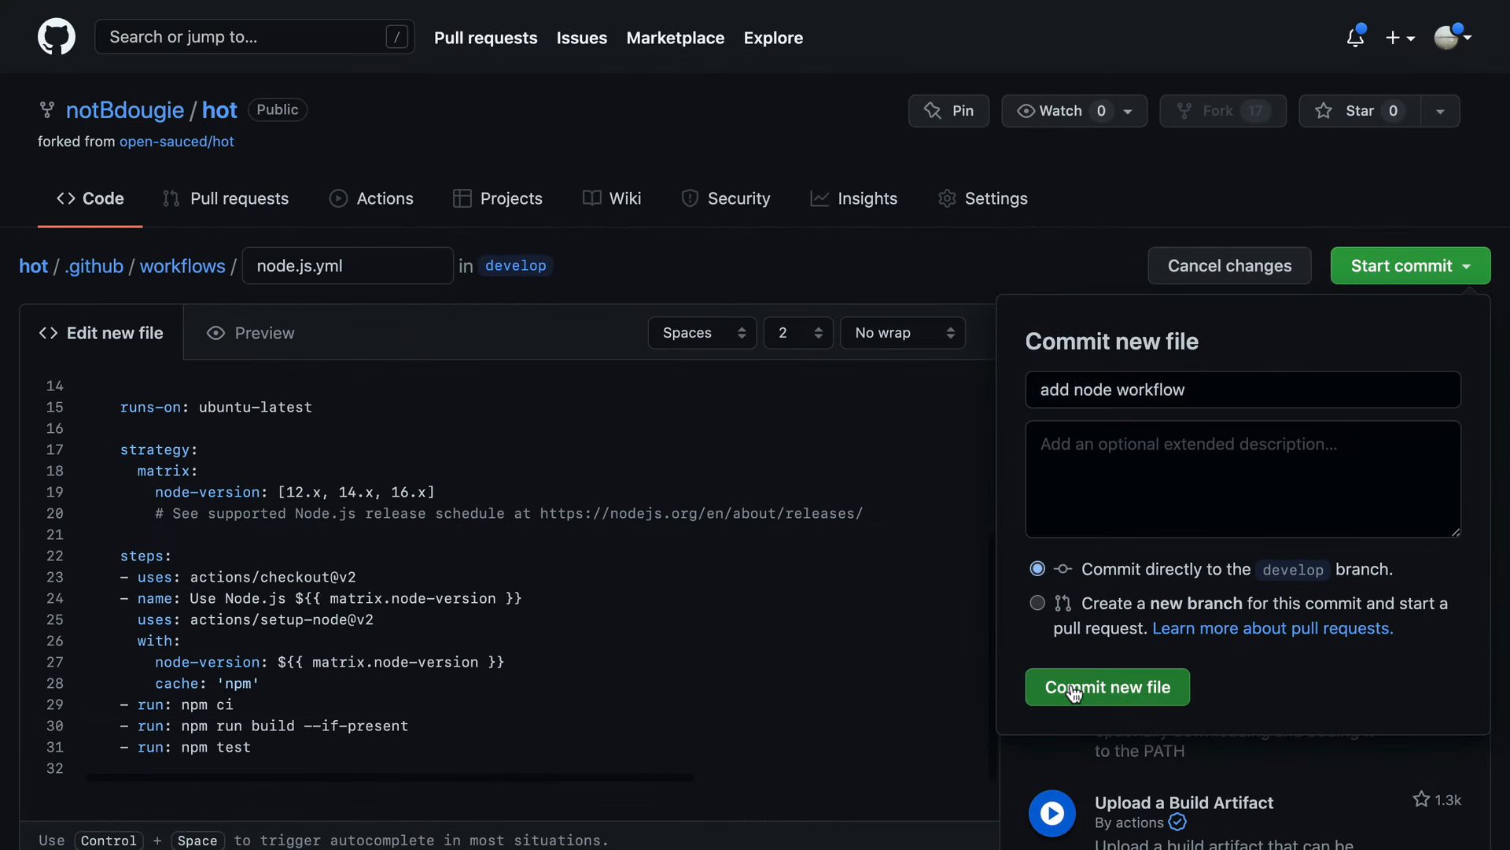
left_click(1106, 687)
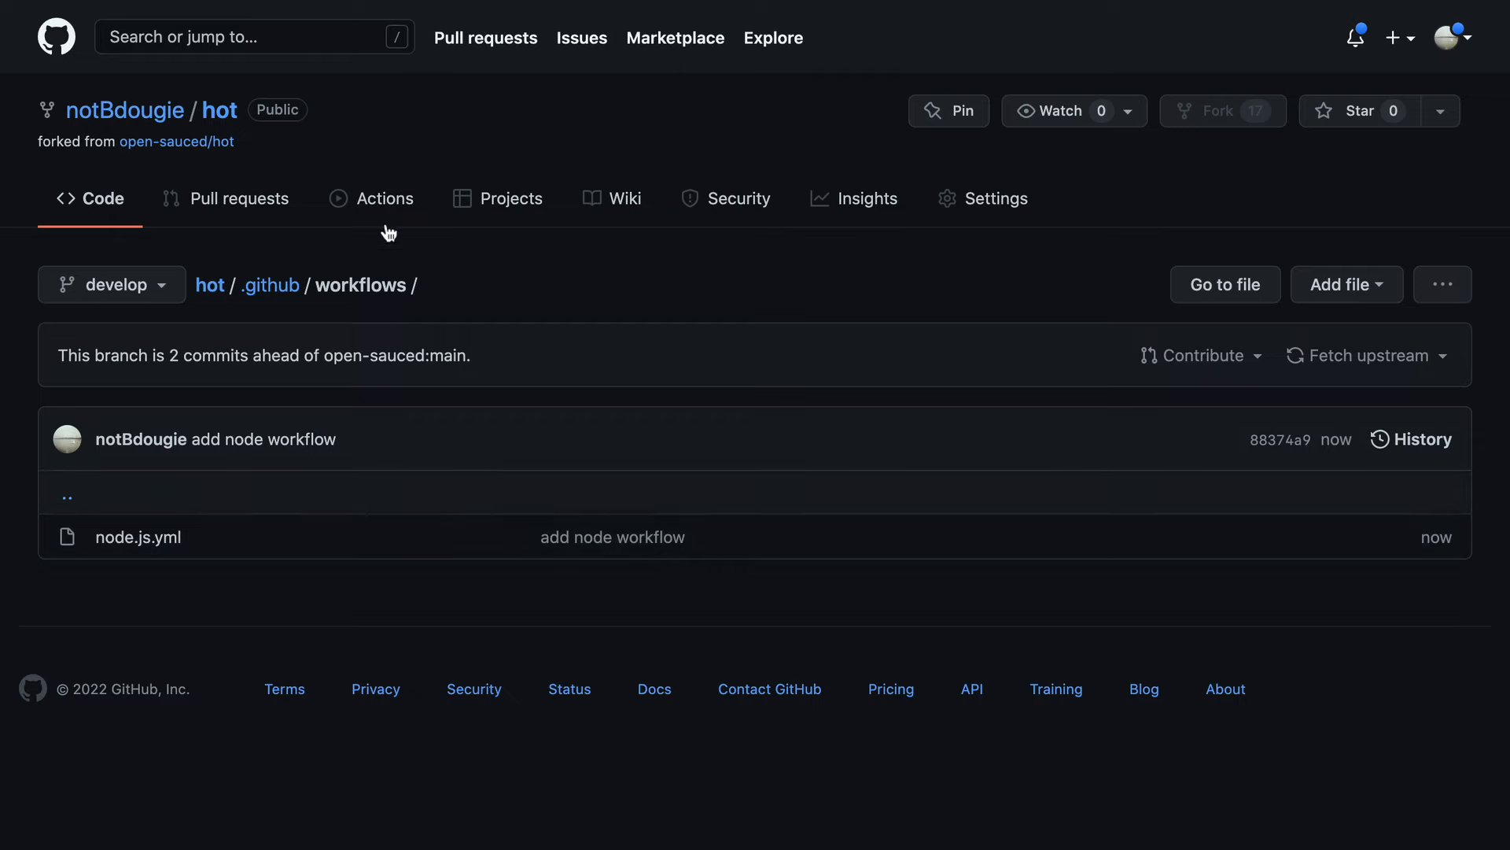
- Review the fork's 'add node workflow' CI run and the committed node.js.yml contents
left_click(386, 198)
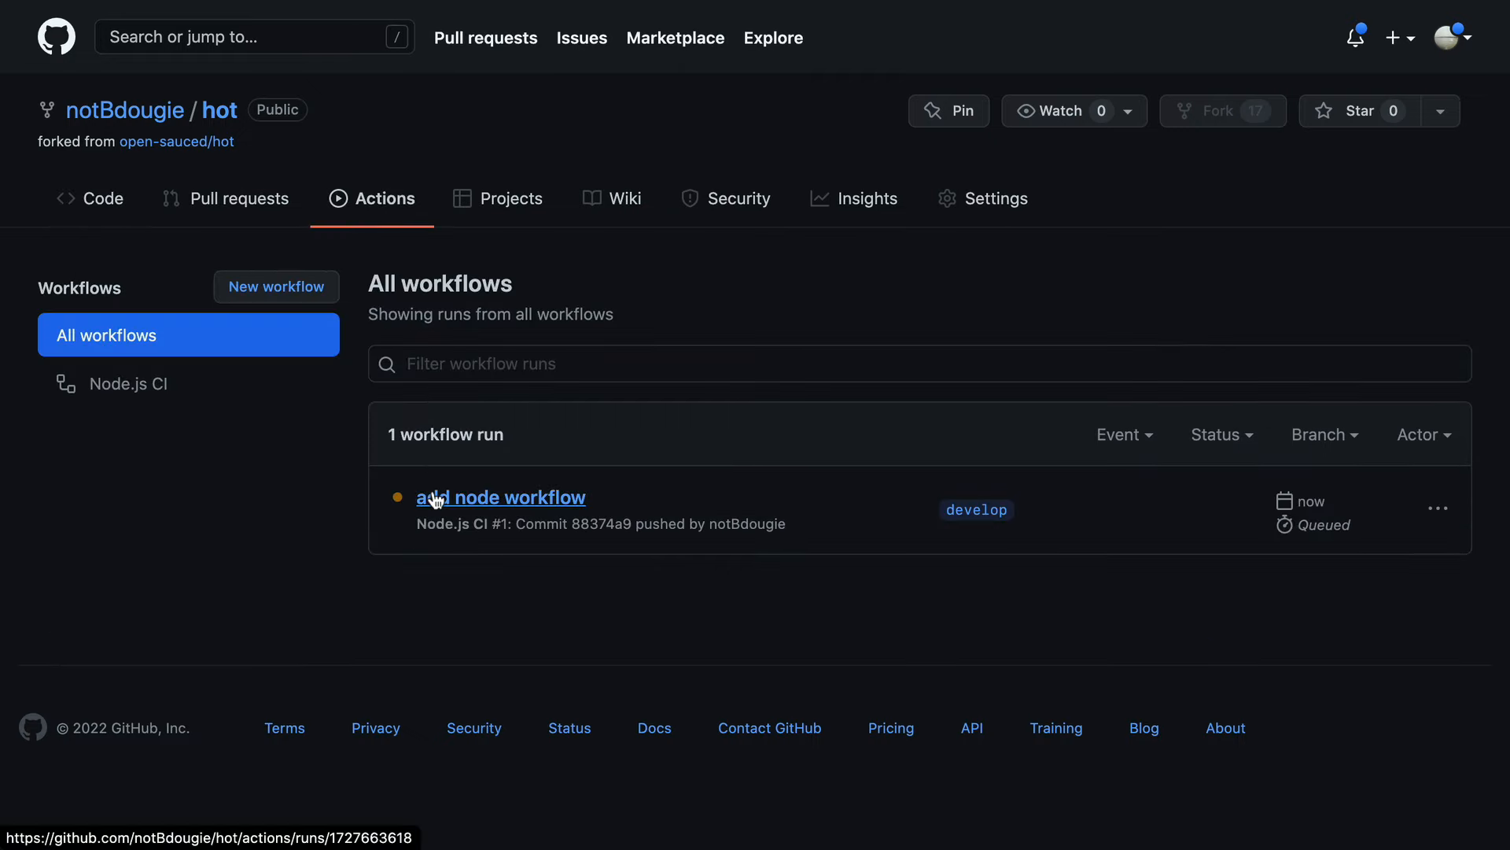
left_click(500, 497)
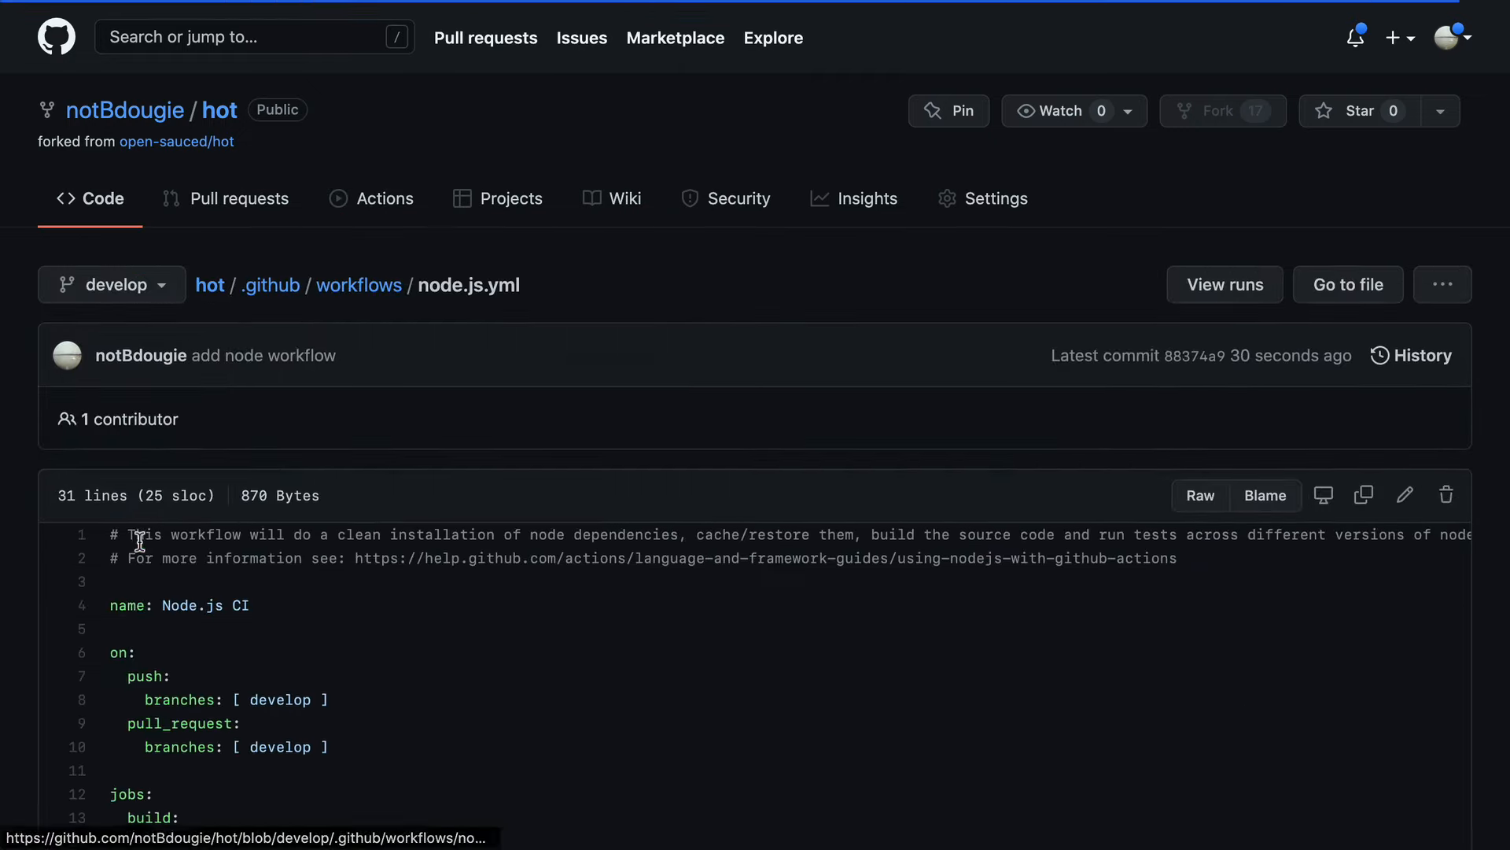
scroll("down", 3)
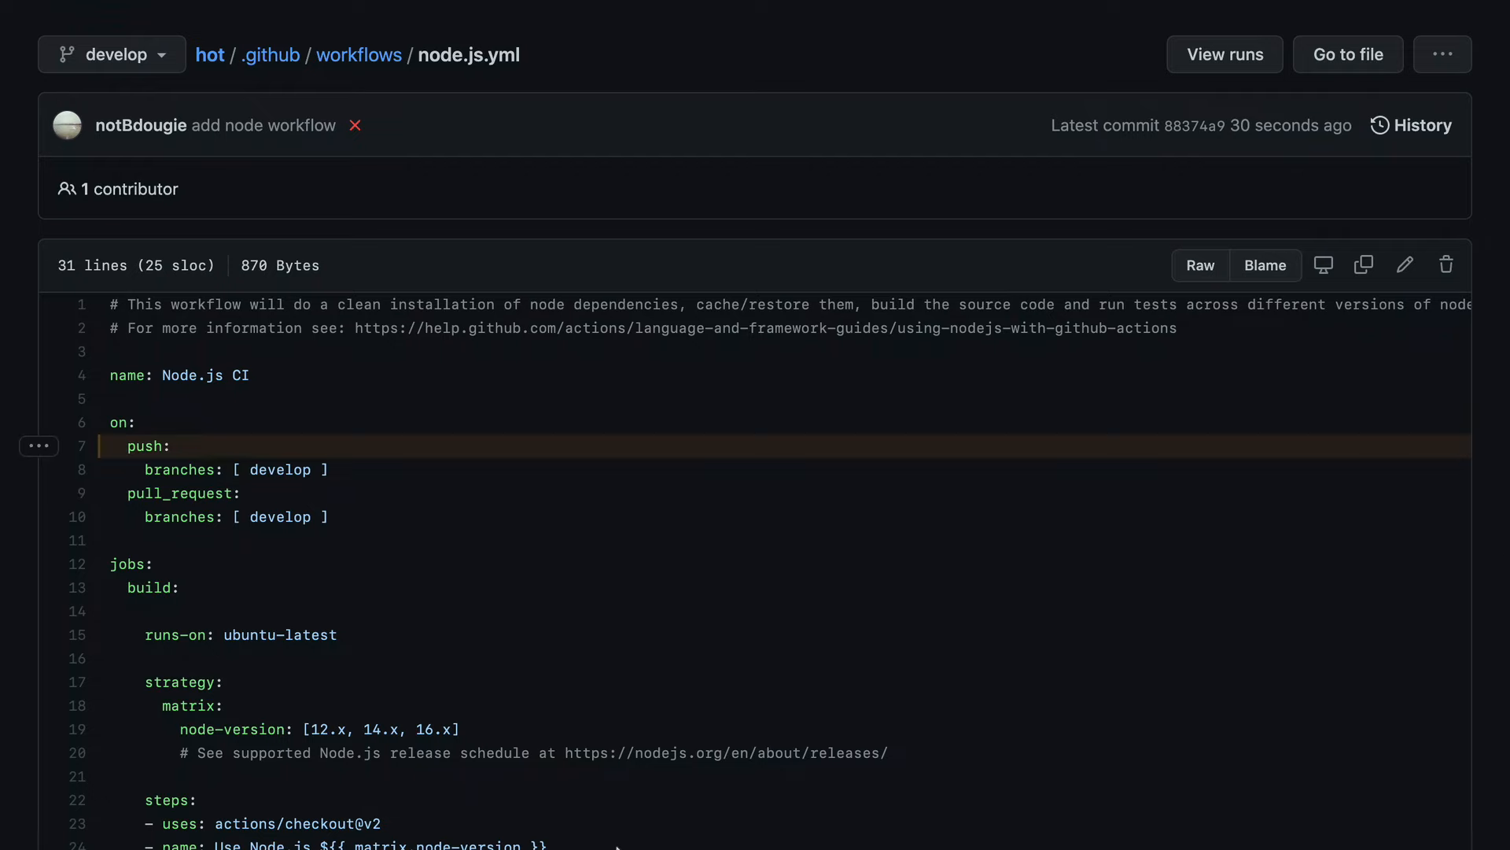
mouse_move(683, 298)
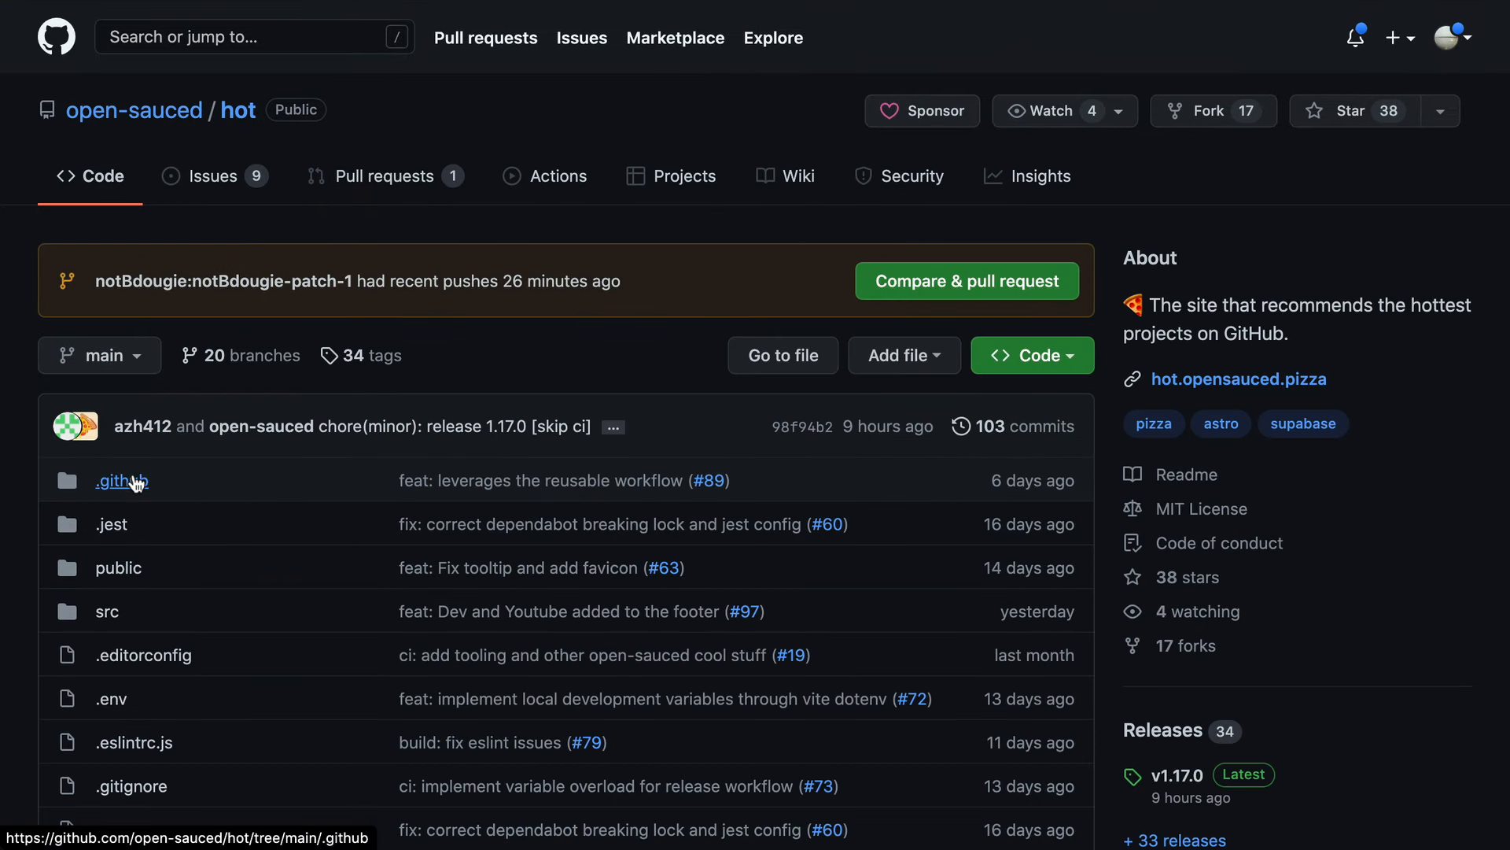
- Read upstream's .github/workflows/codeql-analysis.yml and its Analyze (javascript) run log
left_click(121, 480)
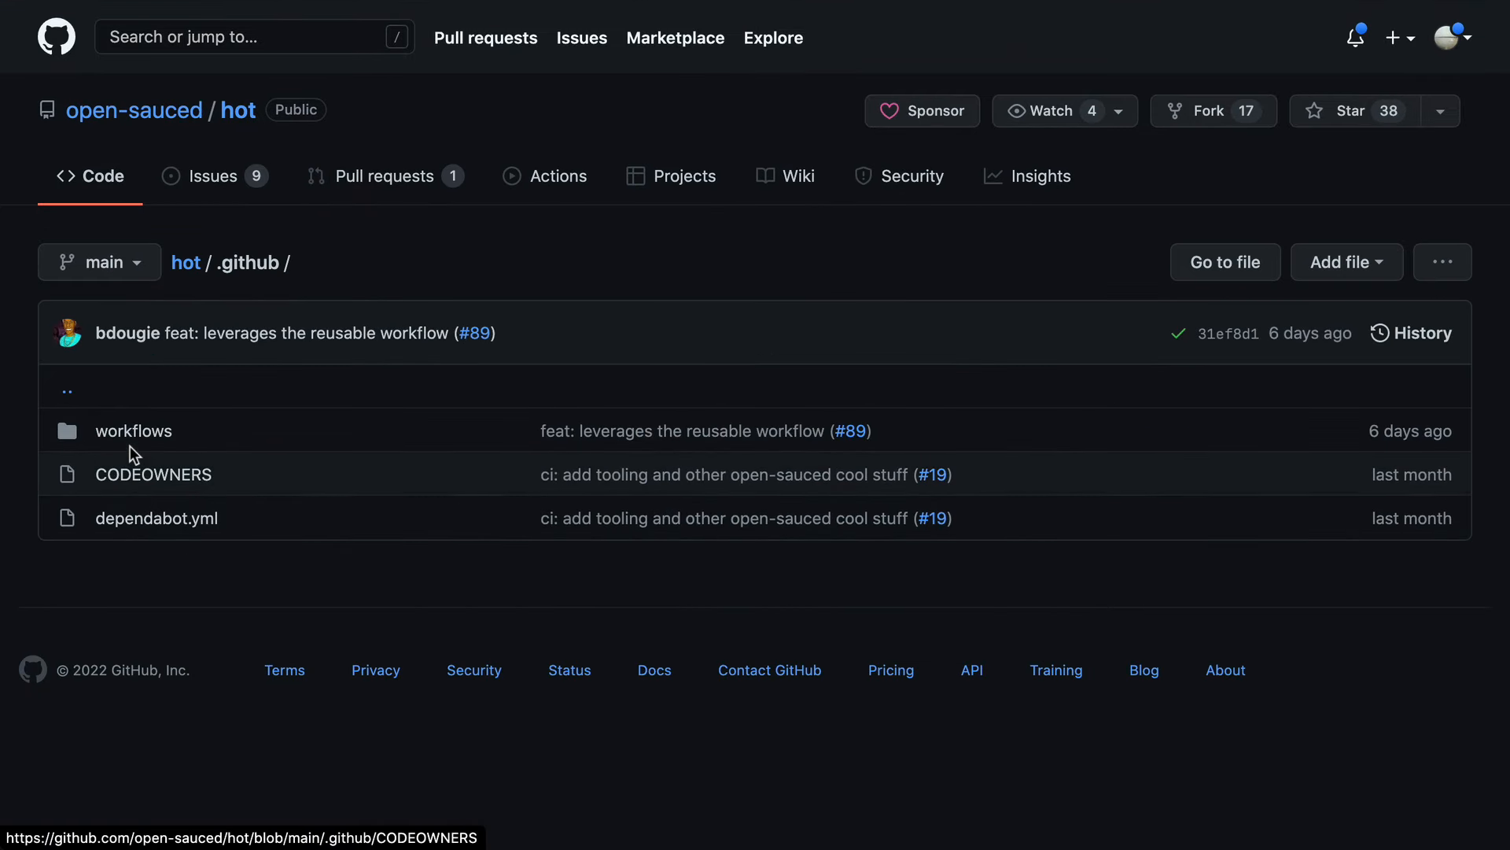
left_click(132, 431)
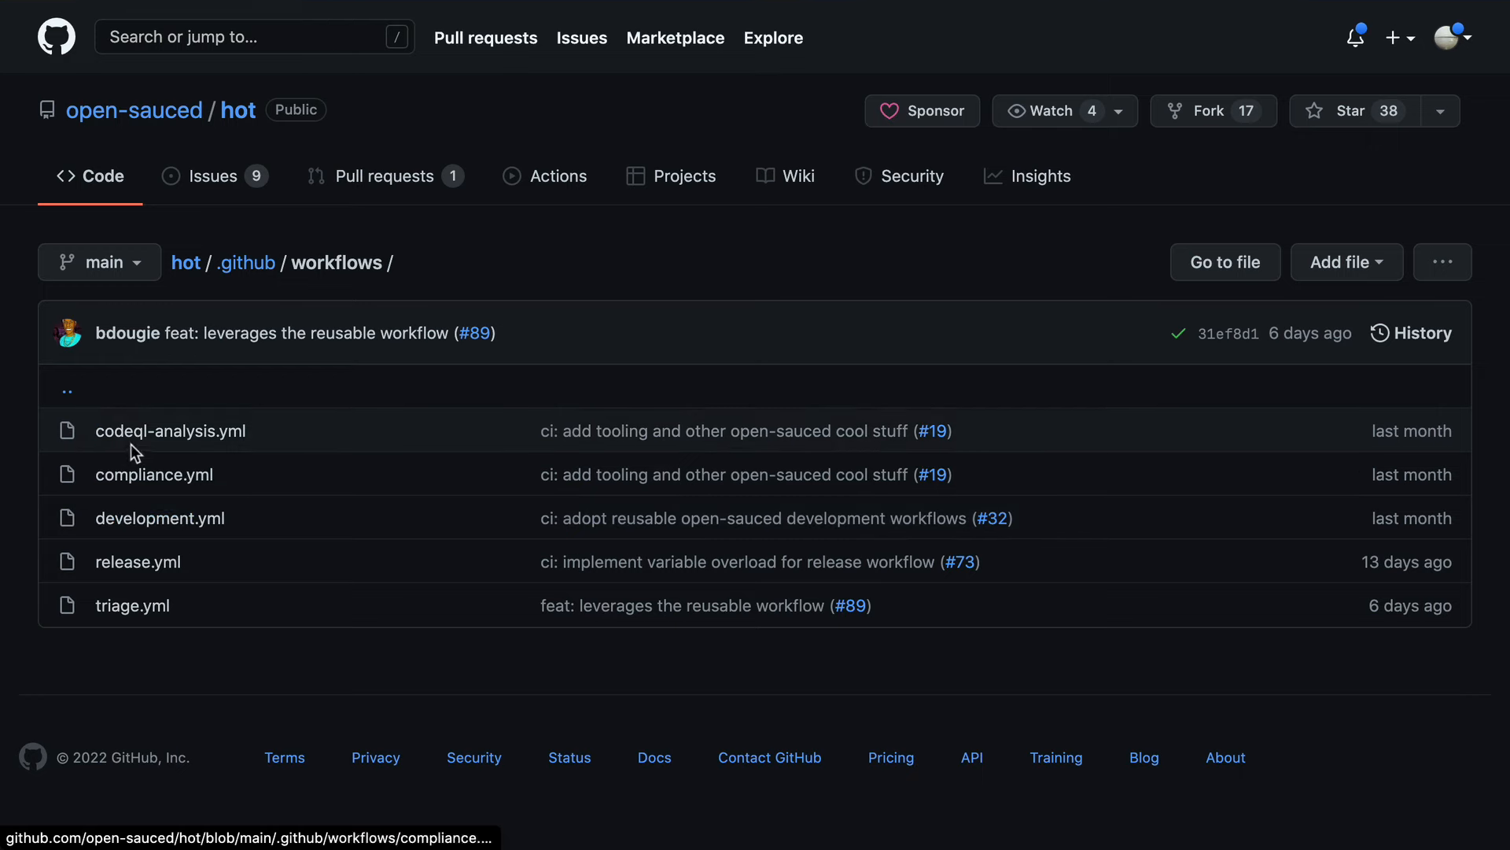
left_click(170, 431)
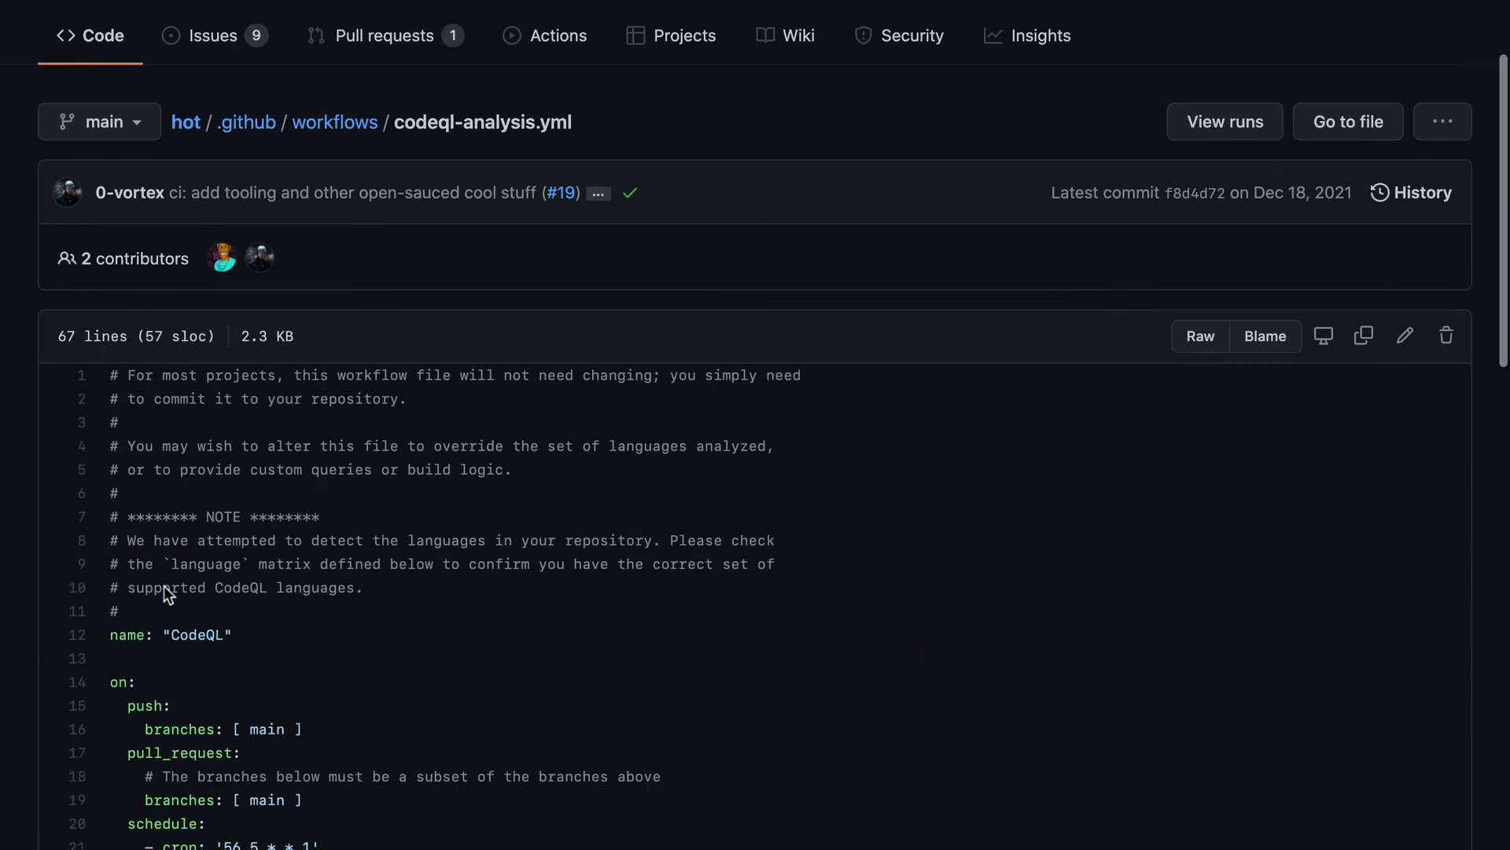
scroll("down", 3)
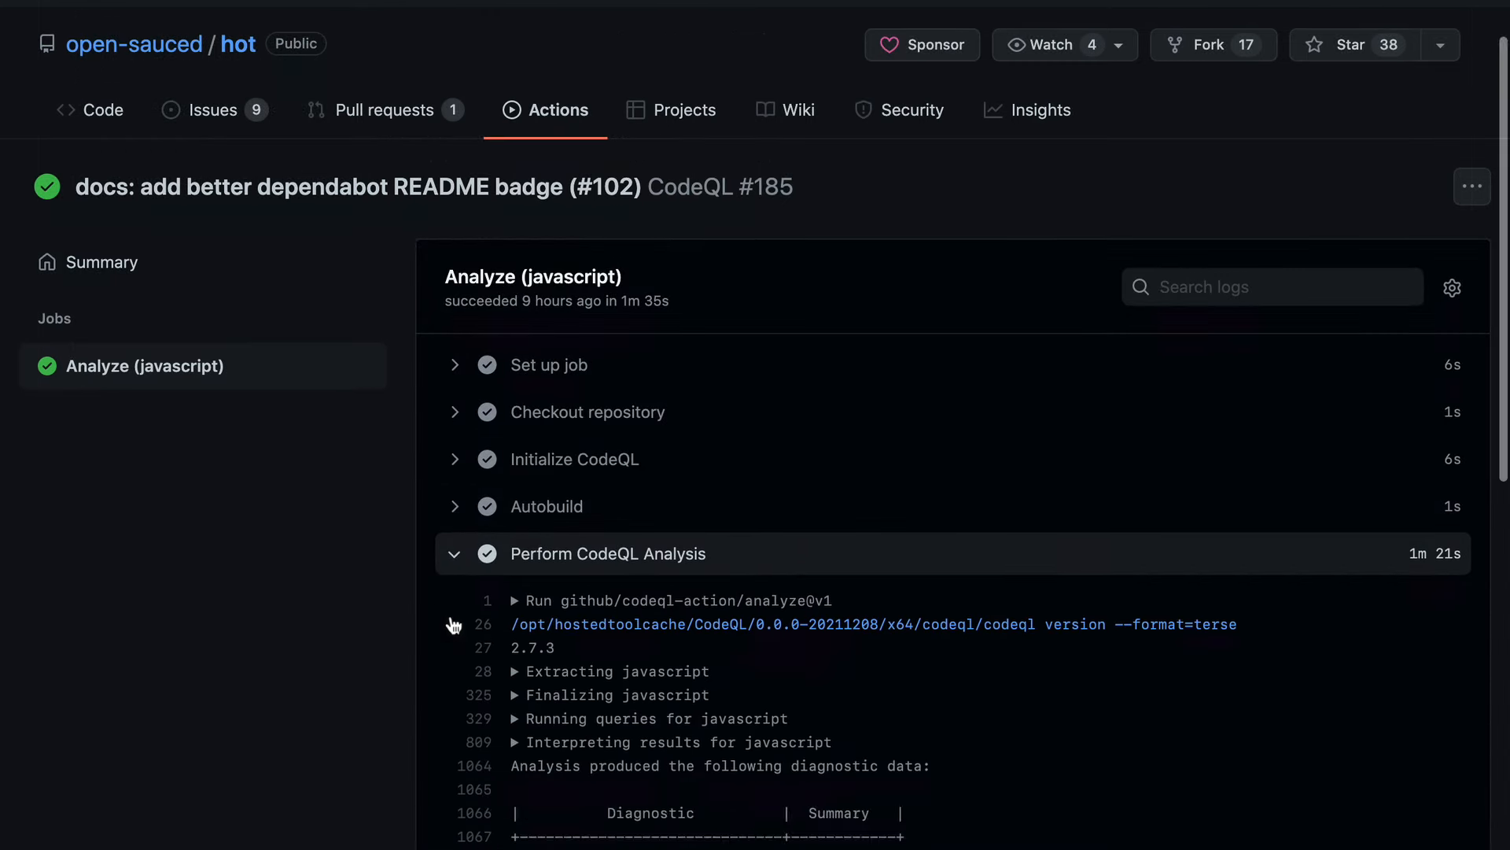
scroll("down", 3)
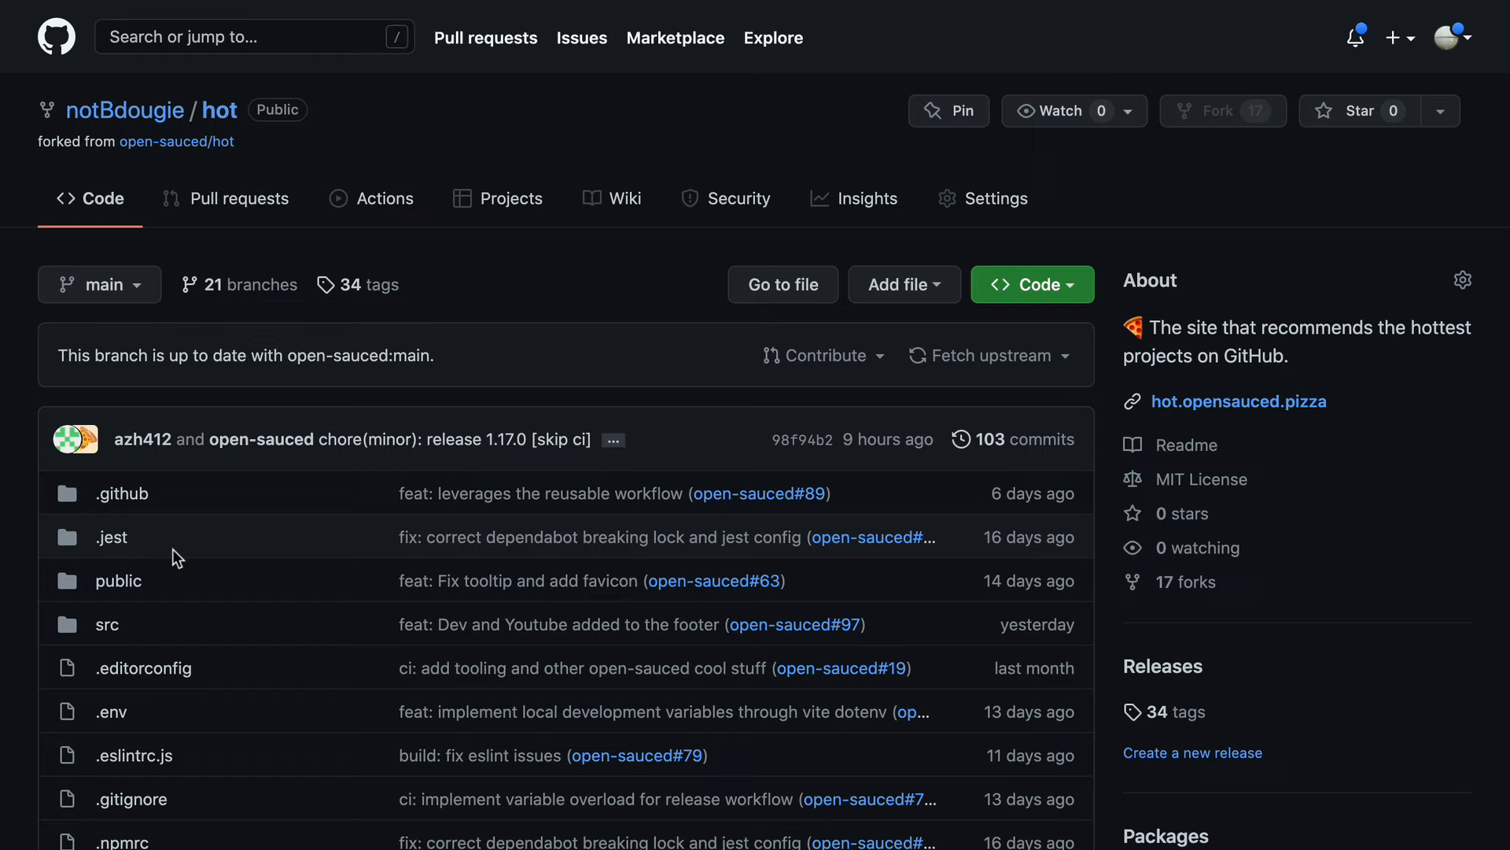
- Edit src/components/Footer.jsx in the fork and propose the change on a new branch
left_click(107, 623)
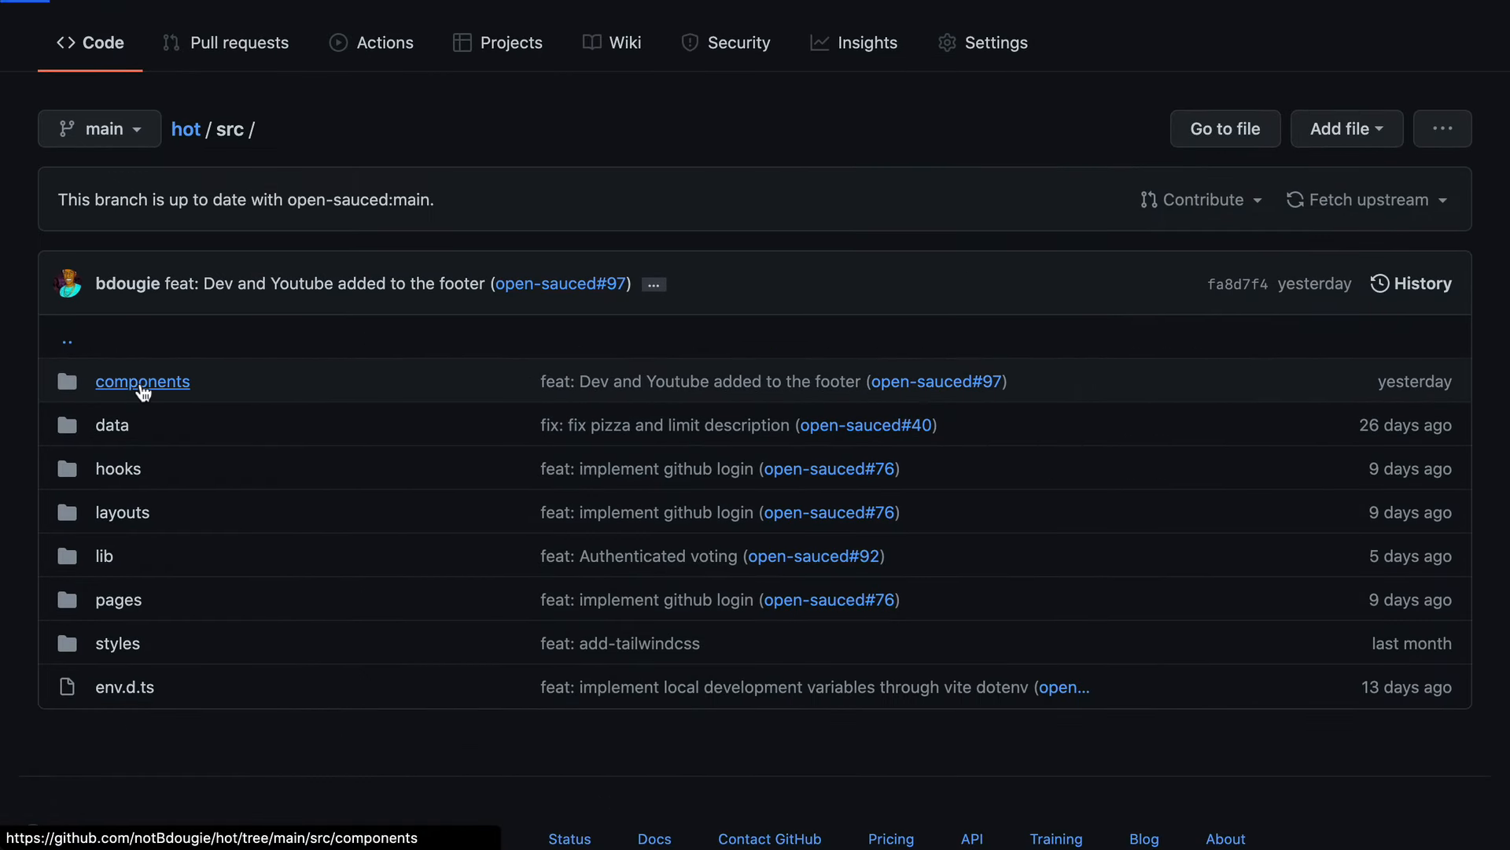
left_click(142, 381)
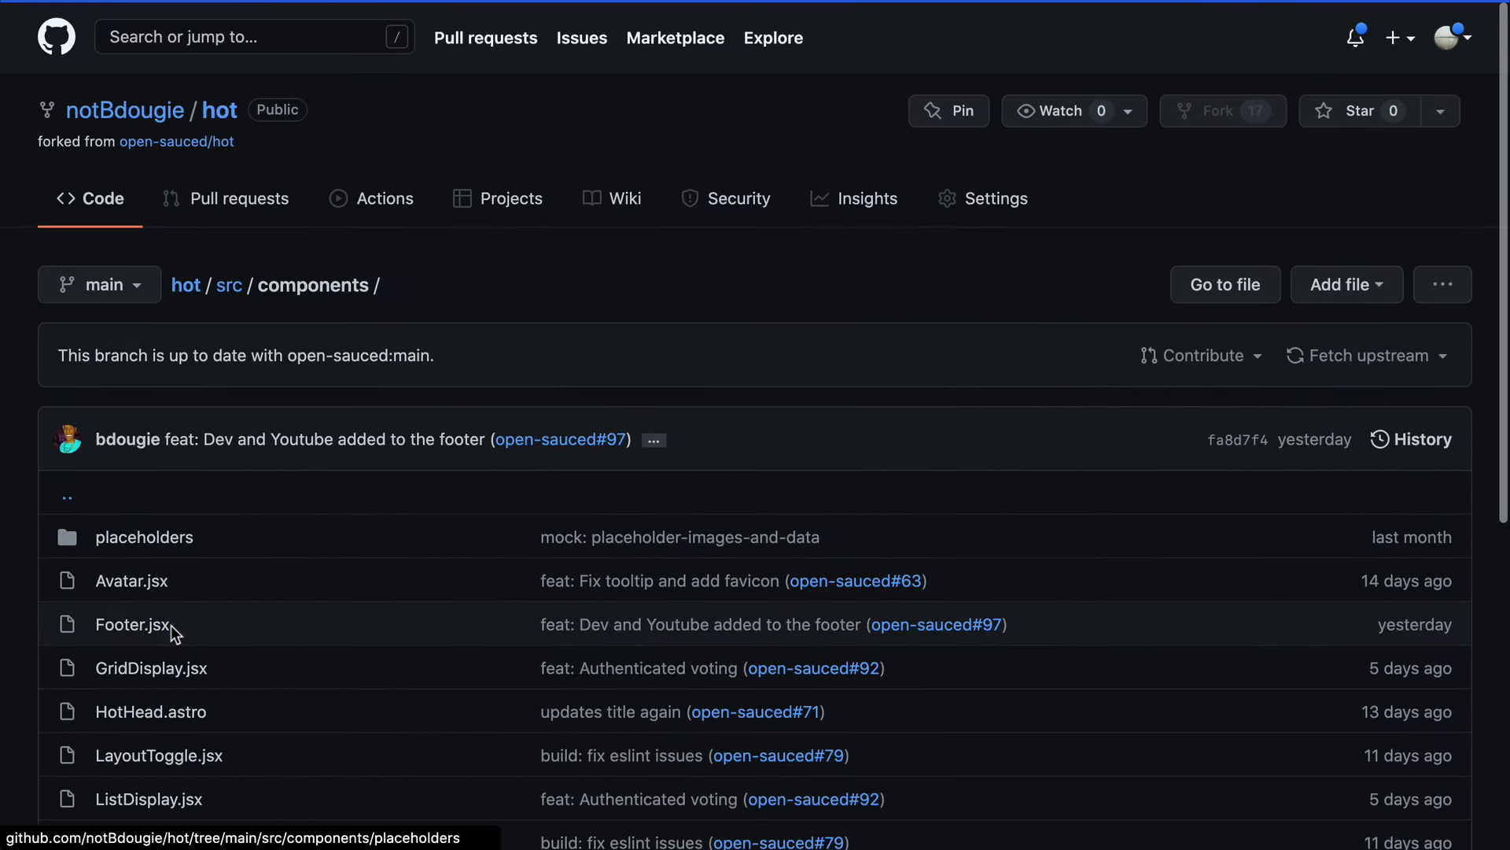
left_click(131, 624)
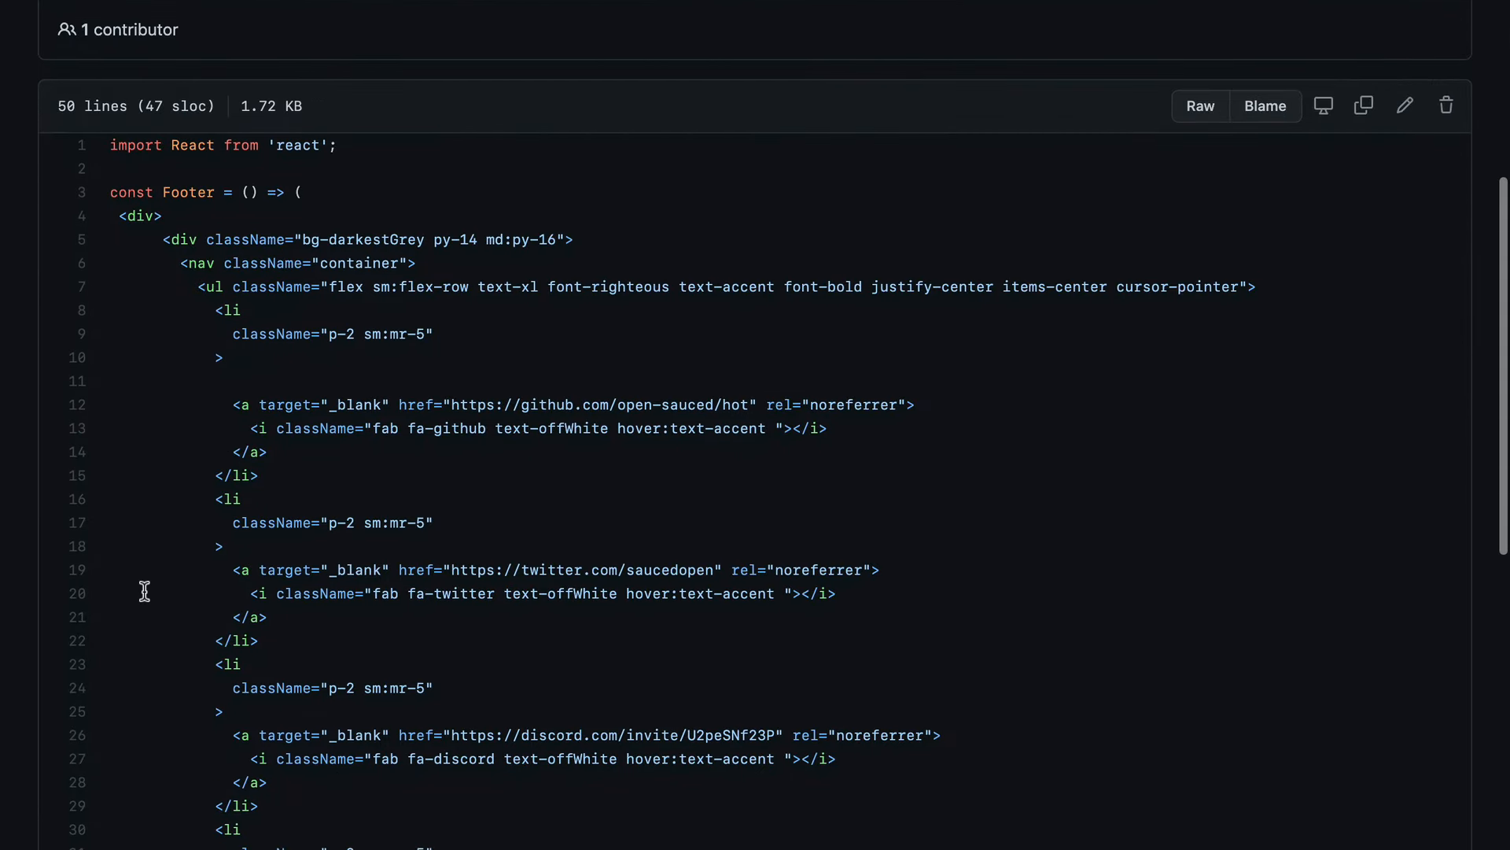
scroll("down", 3)
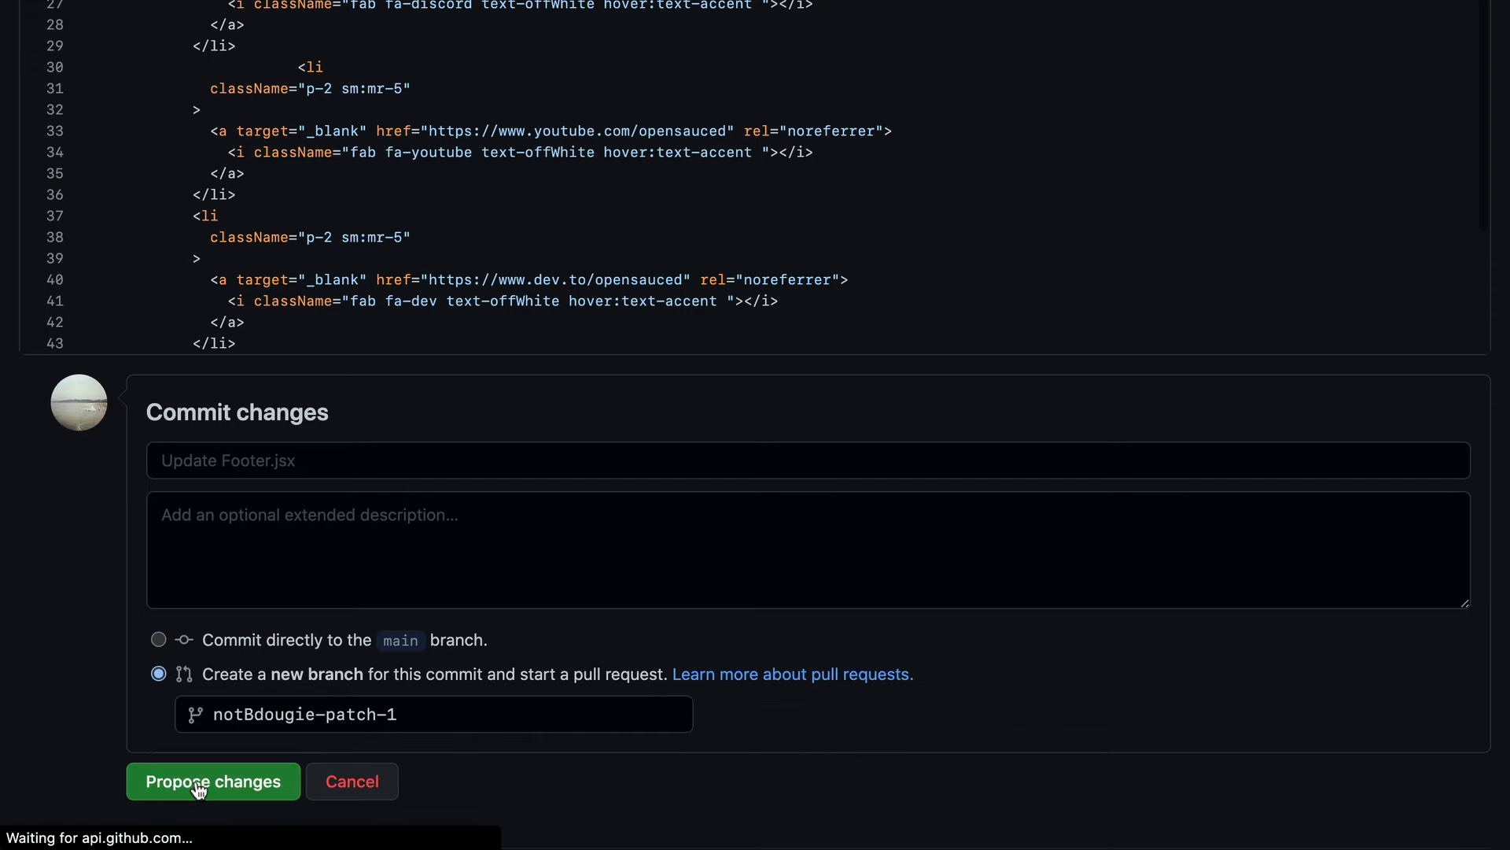
left_click(212, 782)
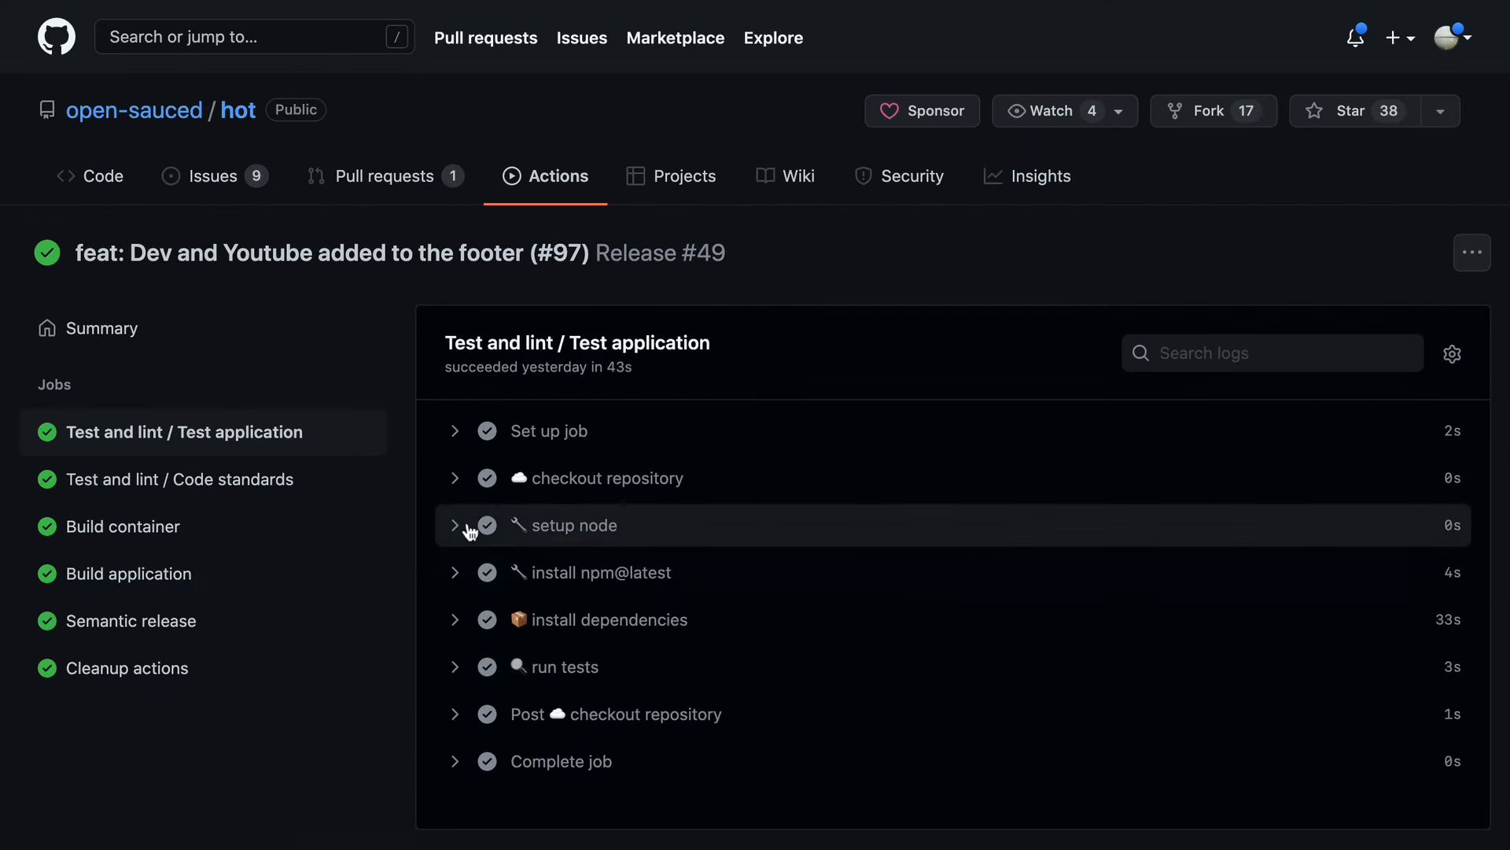
mouse_move(463, 667)
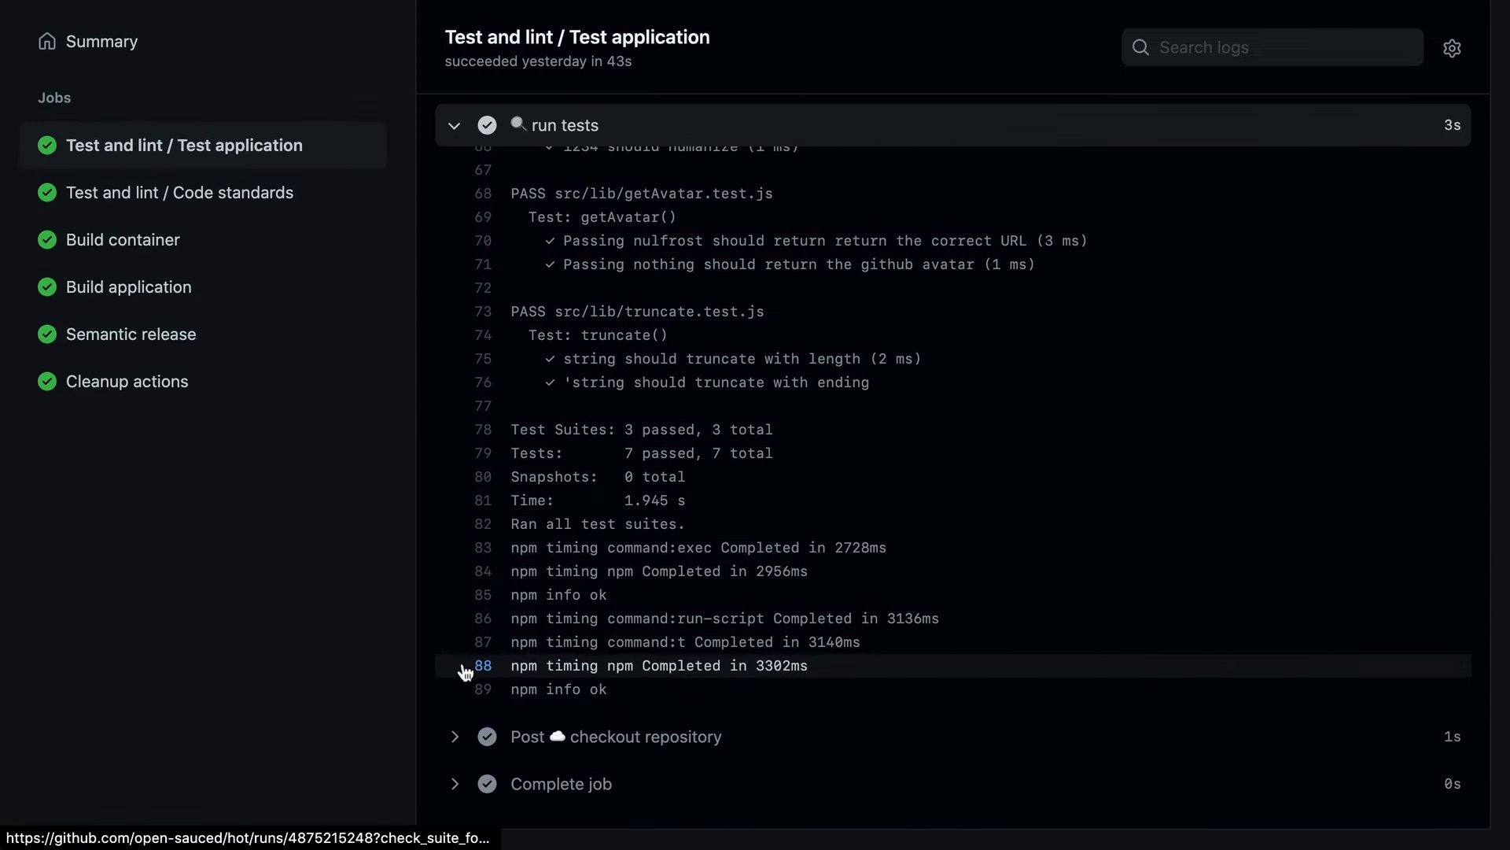
- Read through release.yml, the workflow definition behind the Release run
left_click(483, 522)
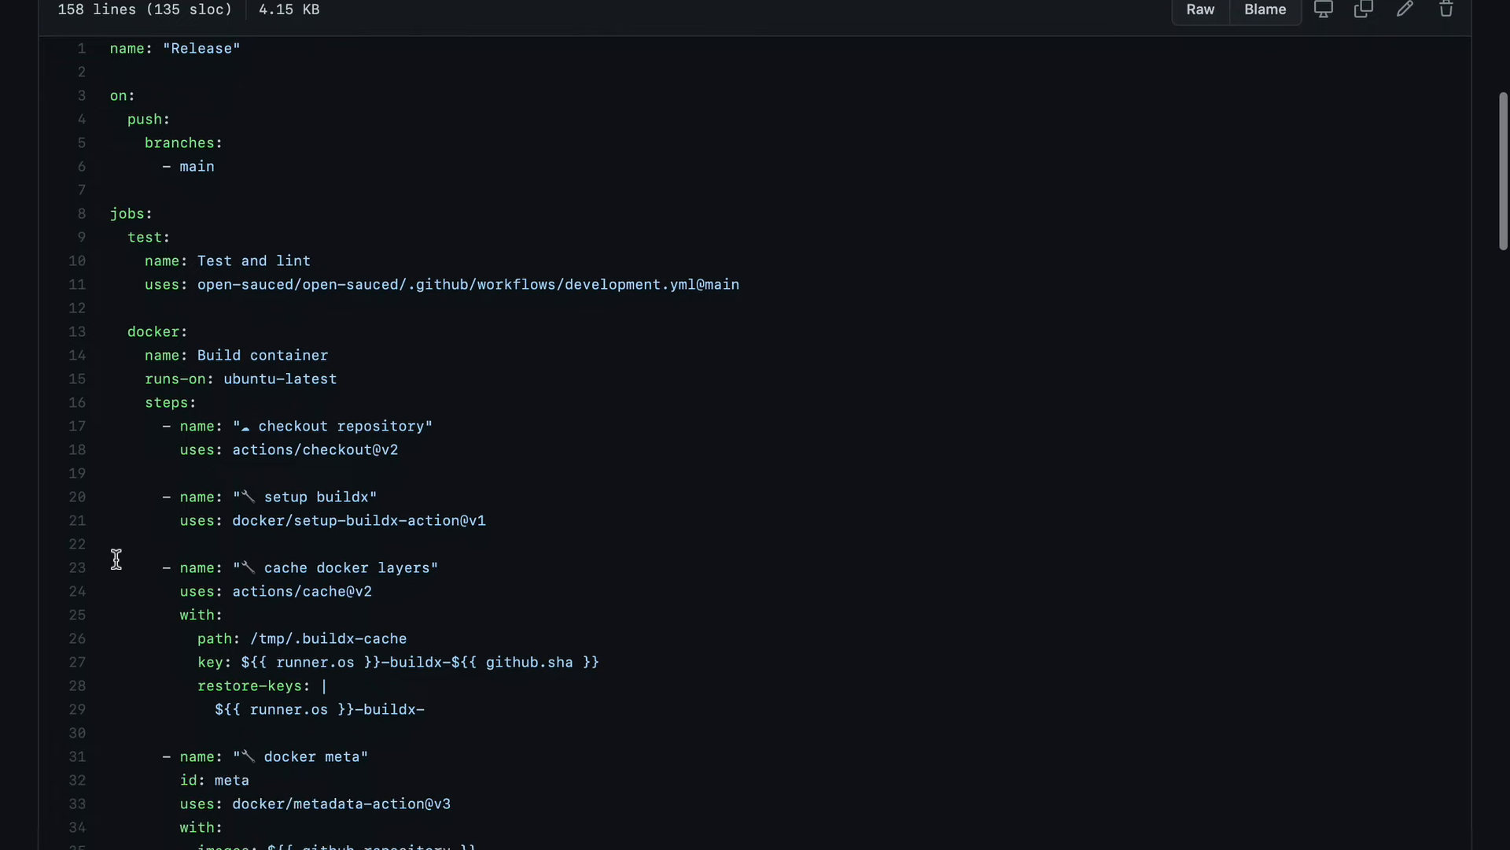
scroll("down", 3)
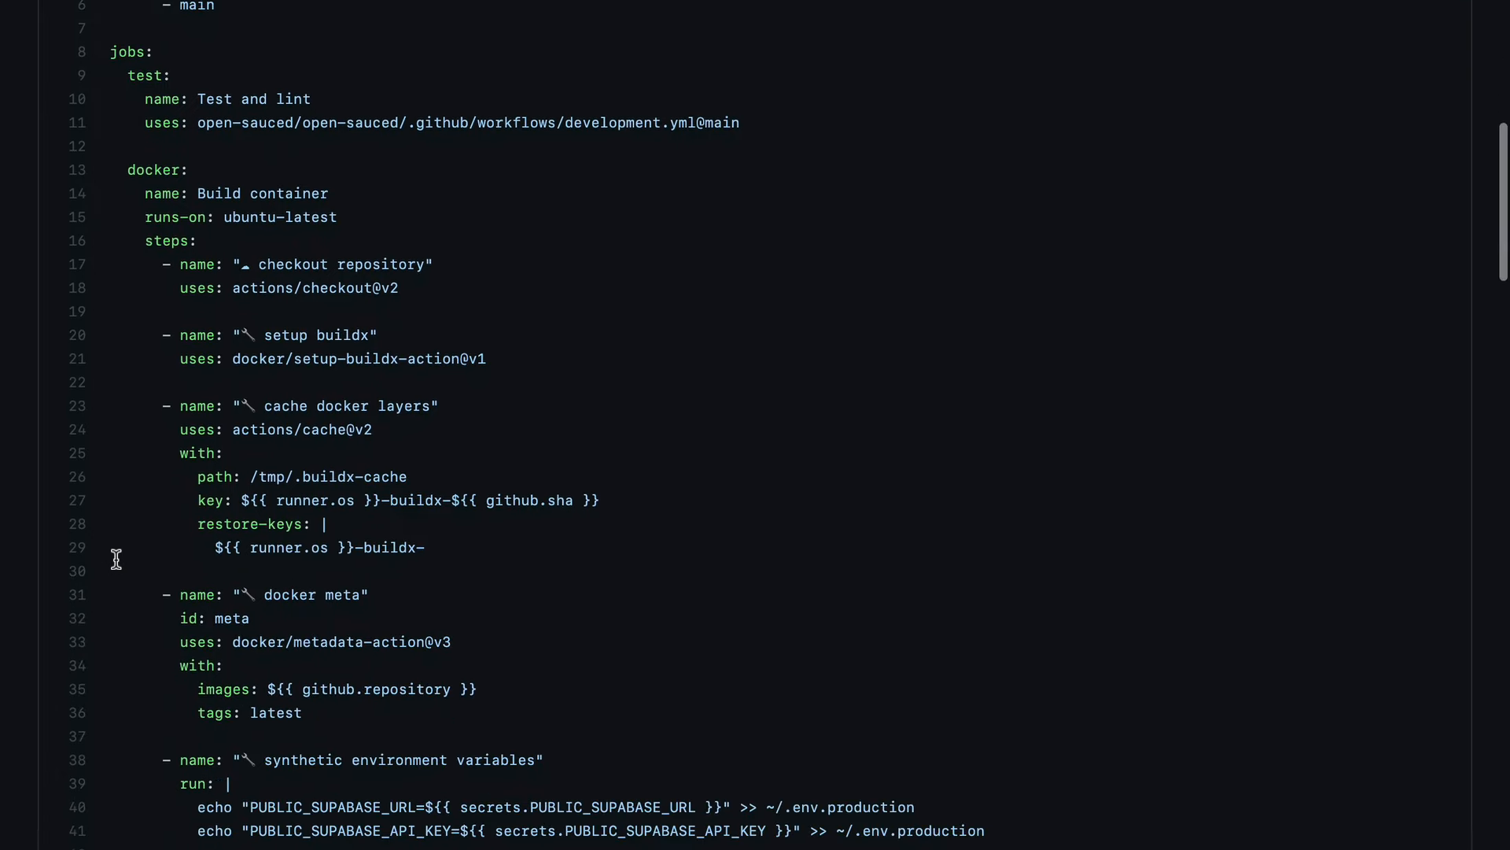
scroll("down", 3)
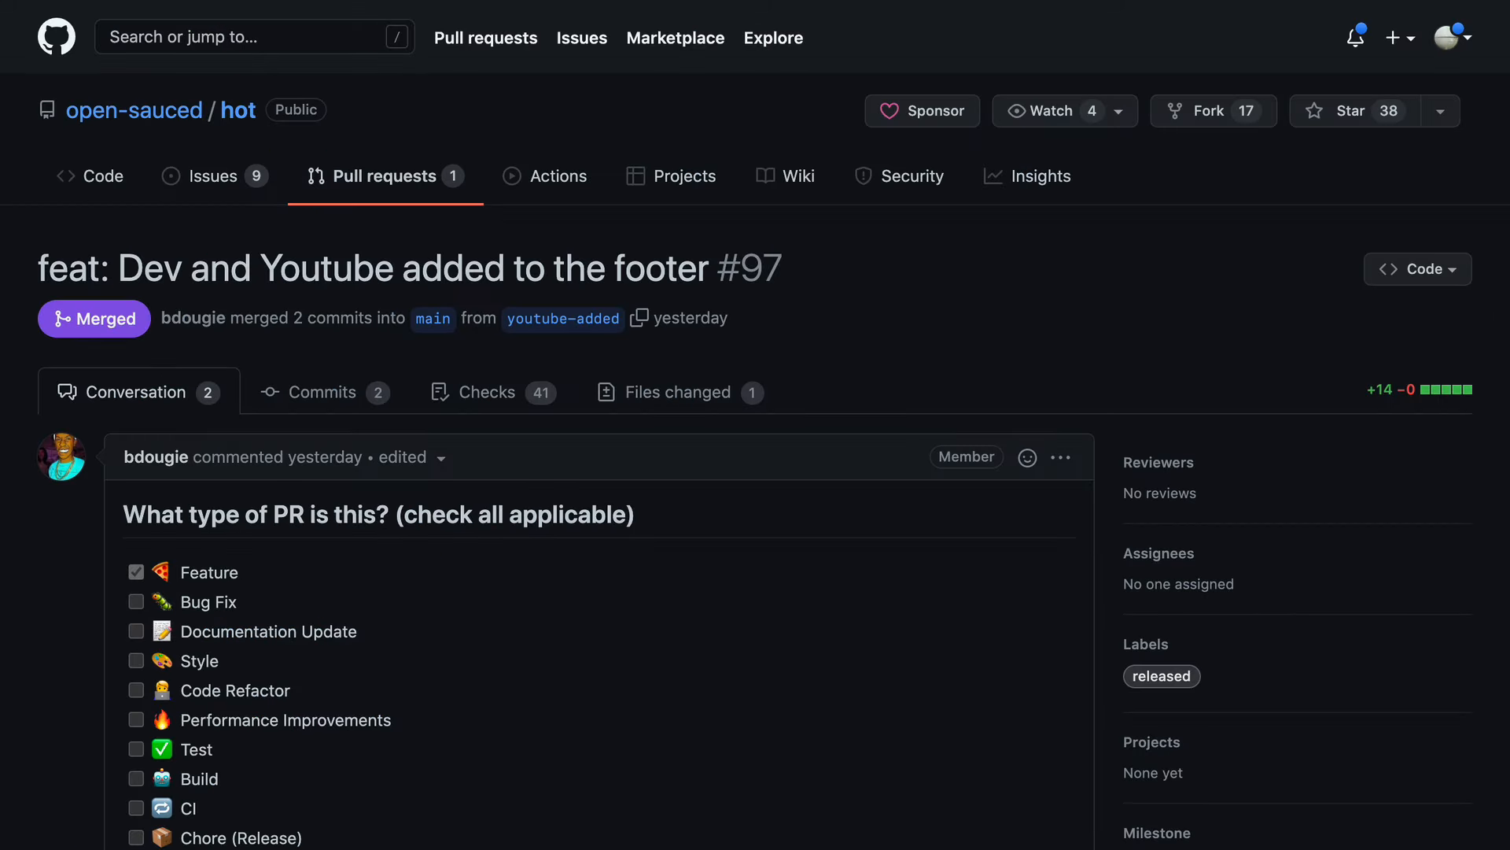
- From PR #97's github-actions bot comment, open the v1.16.0 release page
scroll("down", 3)
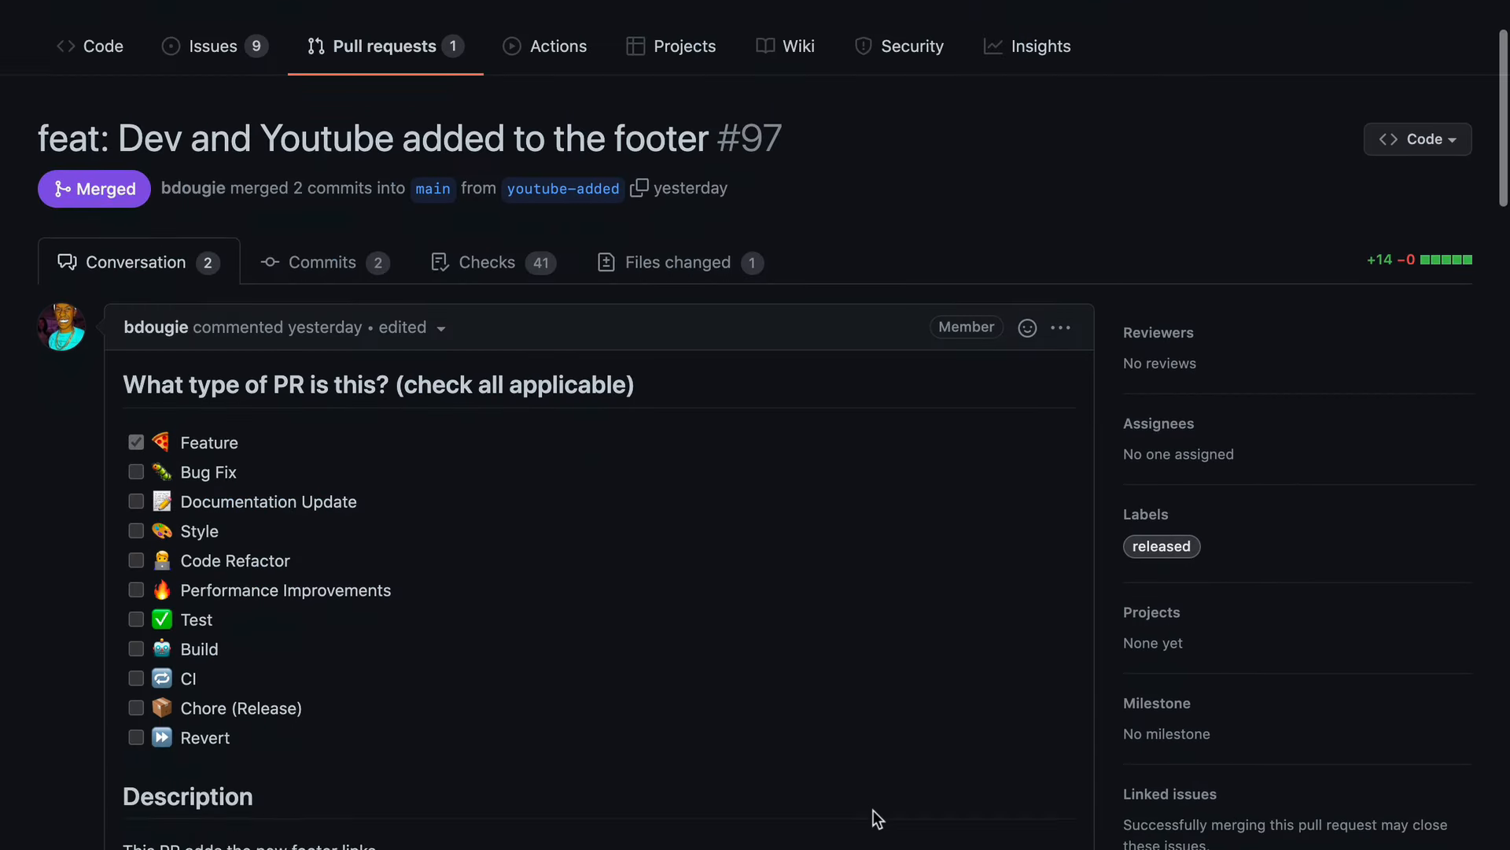
scroll("down", 3)
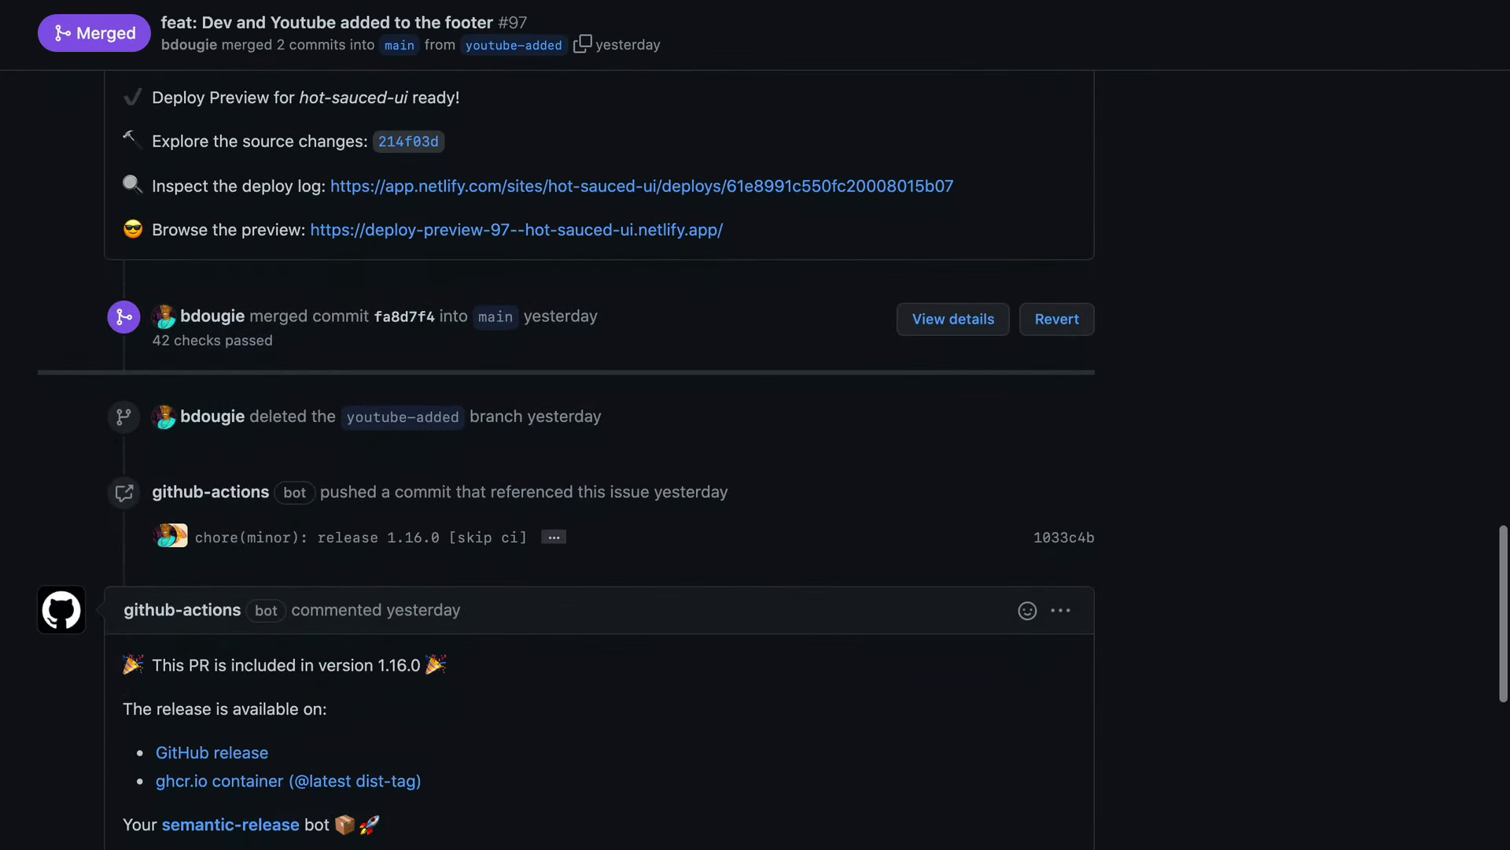
scroll("down", 3)
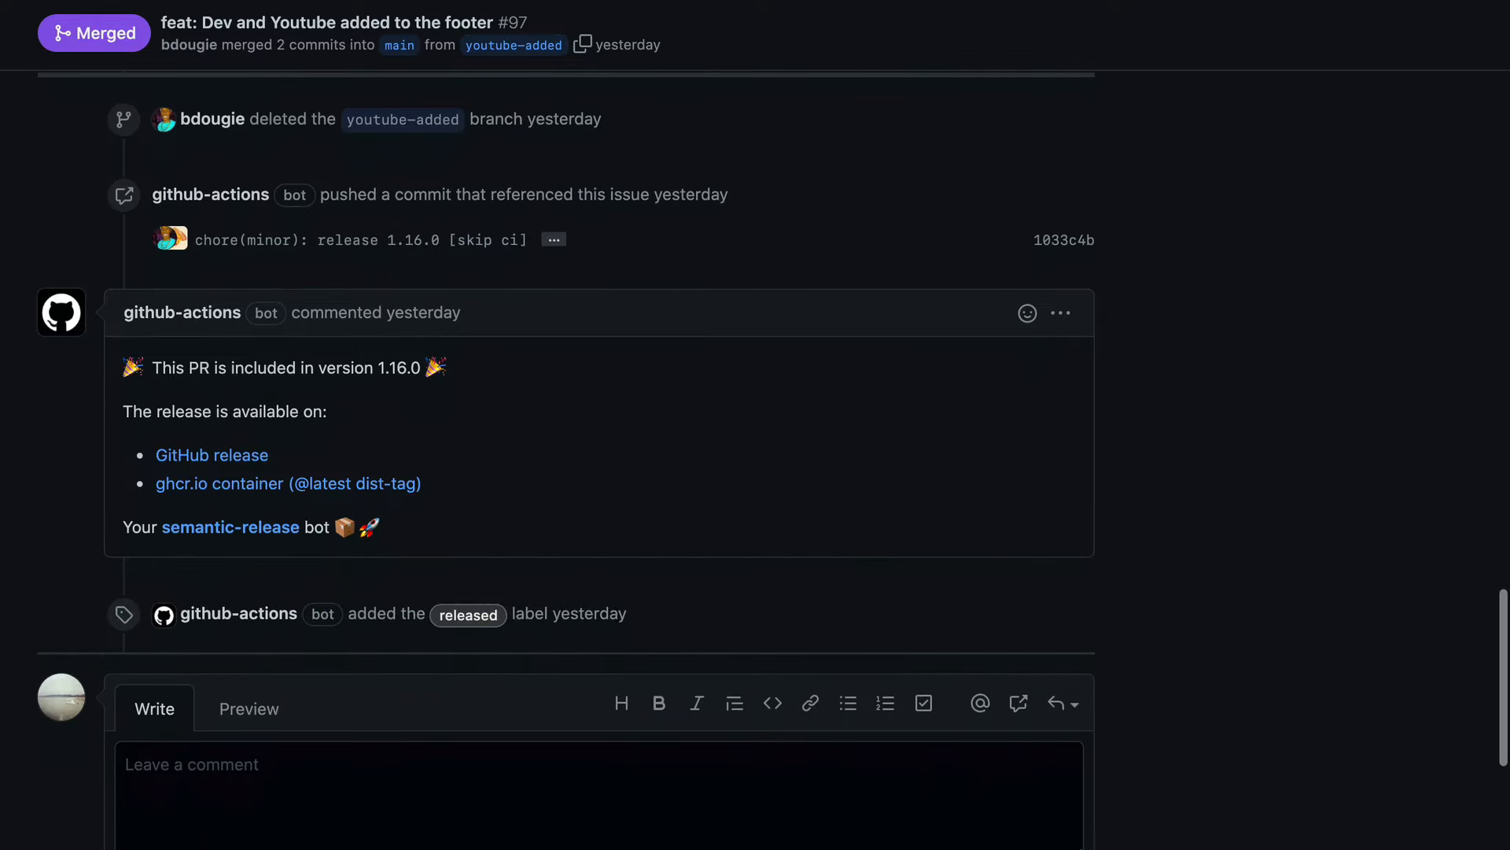
mouse_move(222, 483)
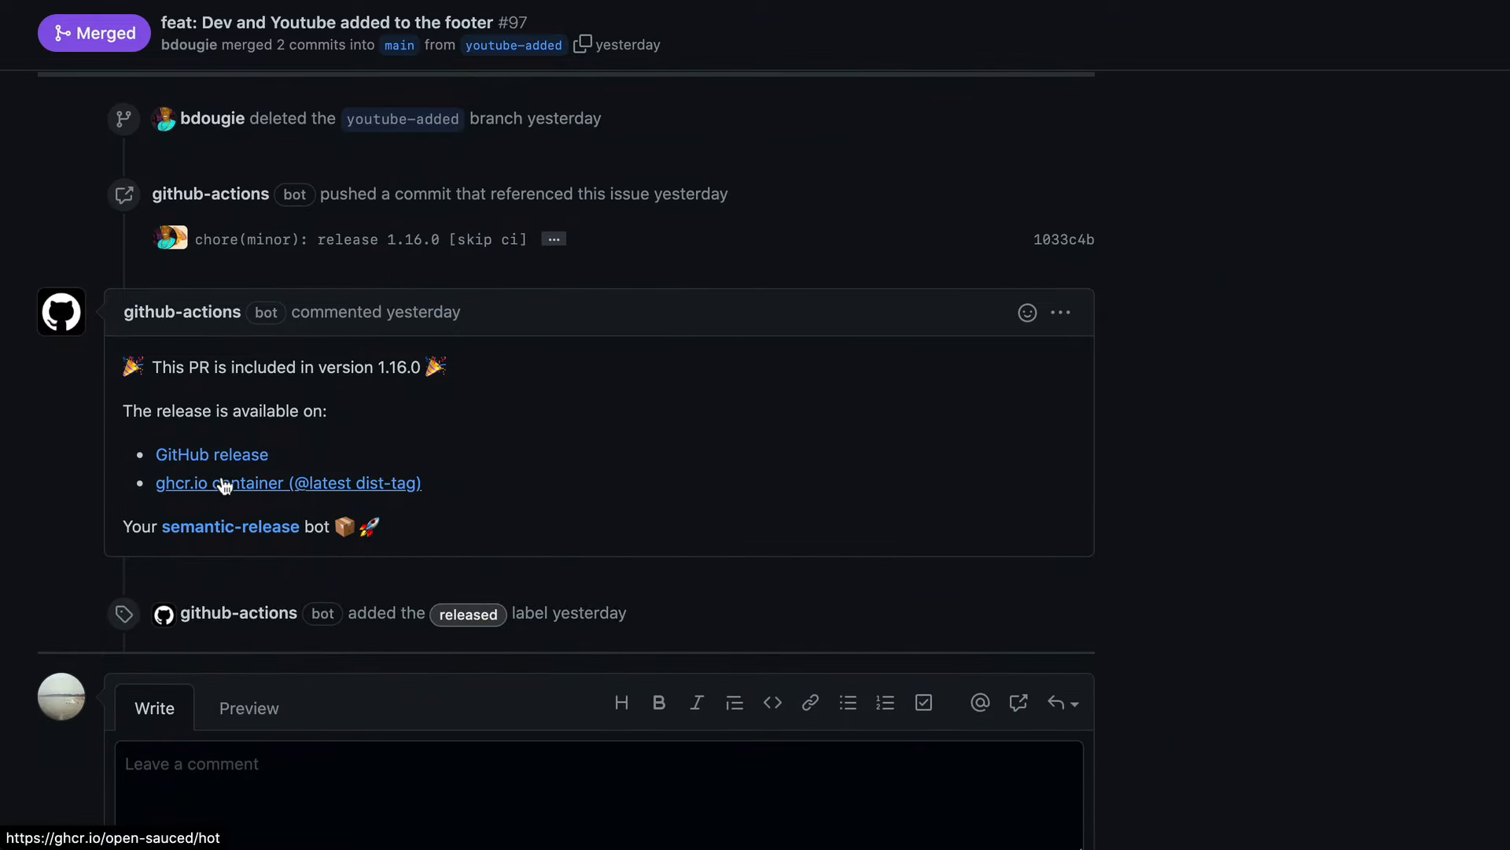
left_click(212, 453)
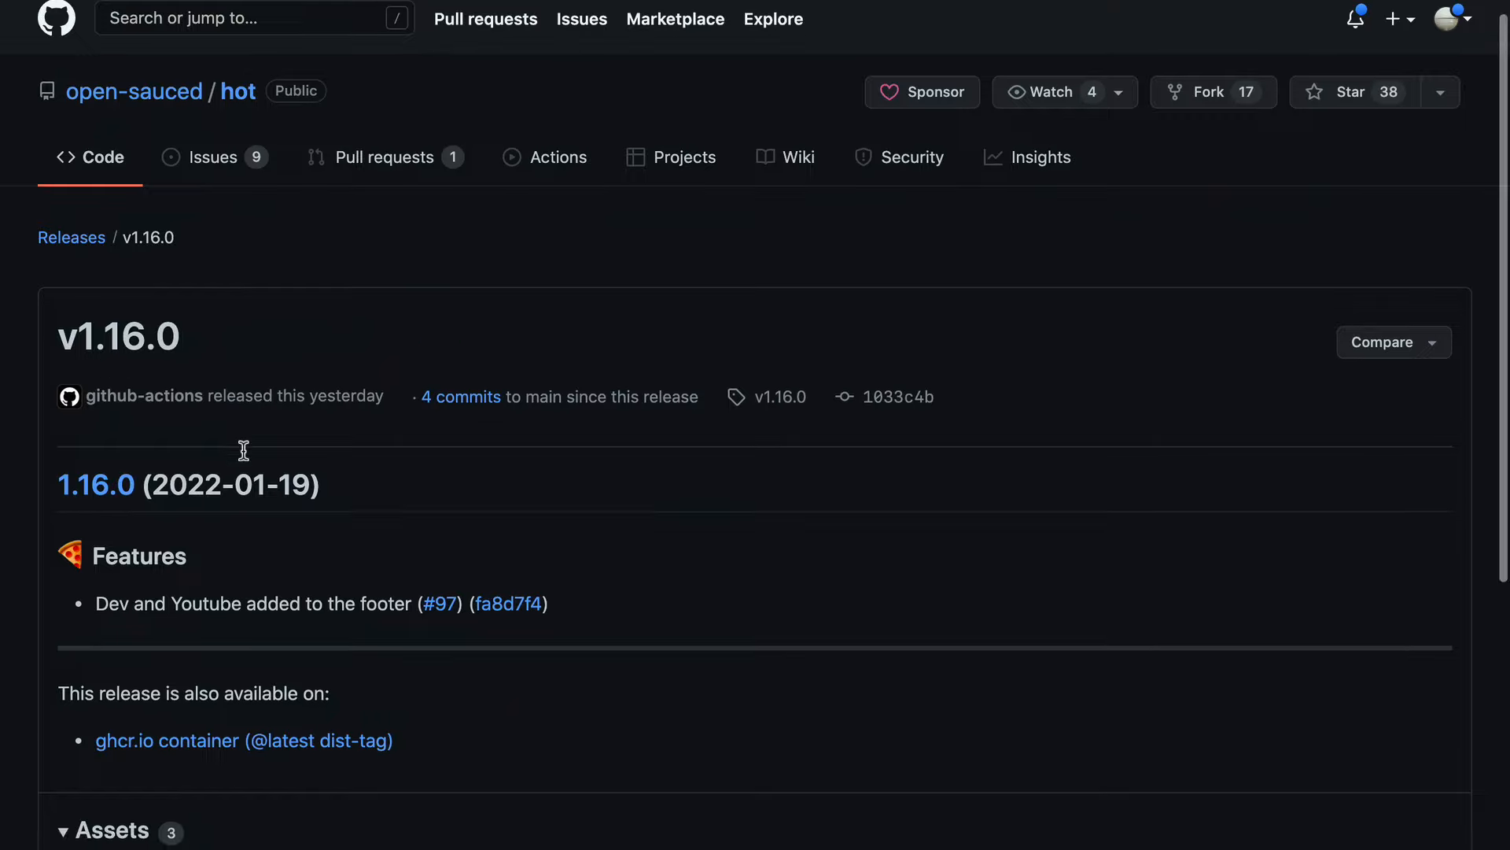